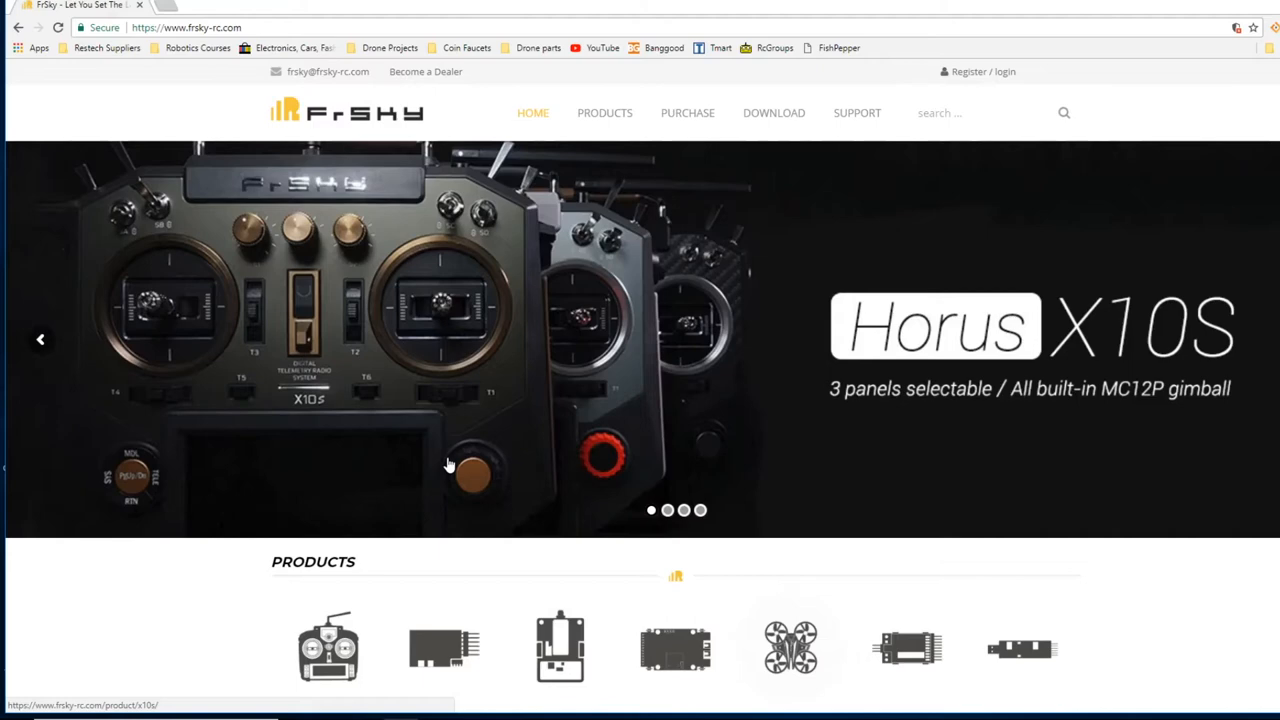
{"action": "mouse_move", "coordinate": [518, 318]}
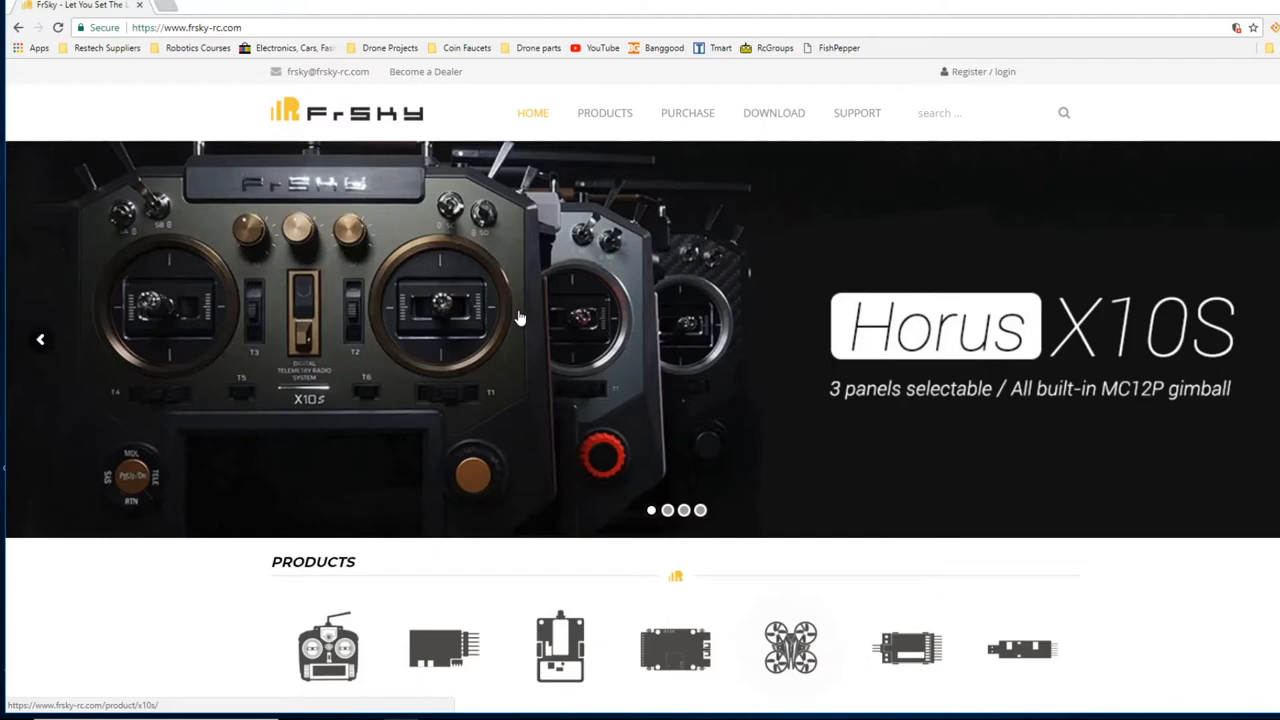
{"action": "mouse_move", "coordinate": [536, 278]}
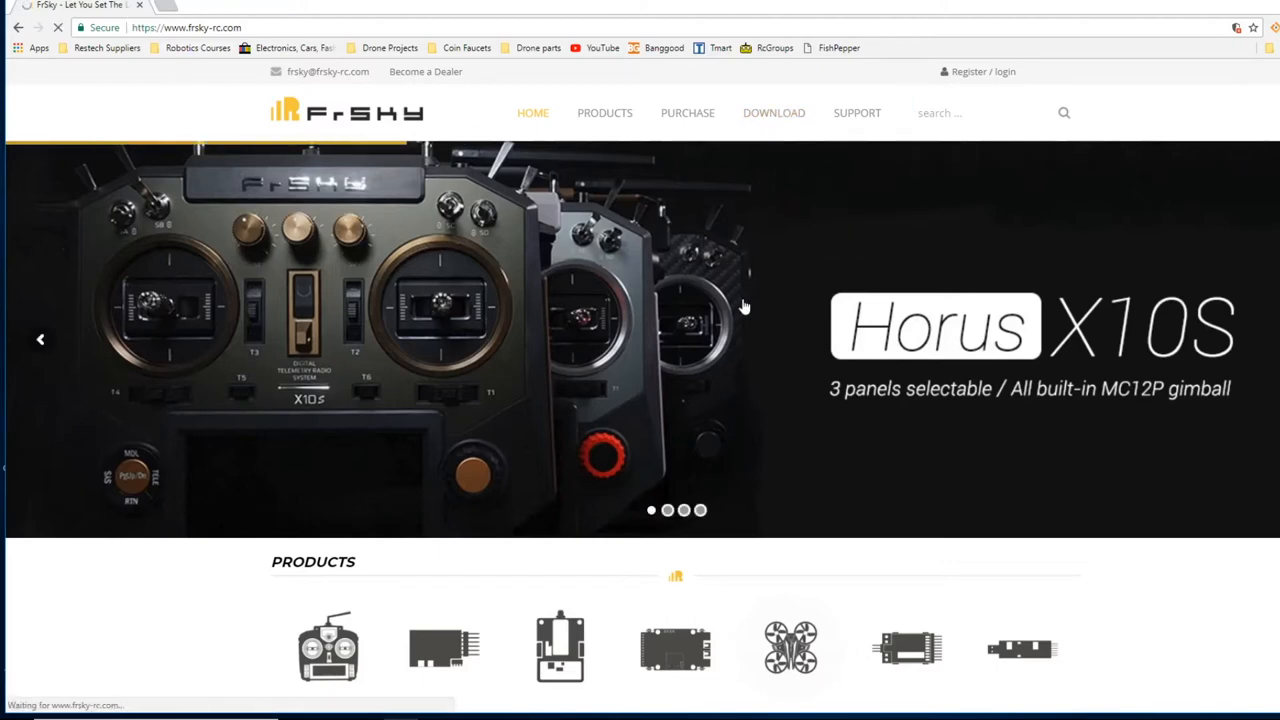
- Reach the R-XSR receiver's download page, then search the web for 'fport'
{"action": "left_click", "coordinate": [774, 112]}
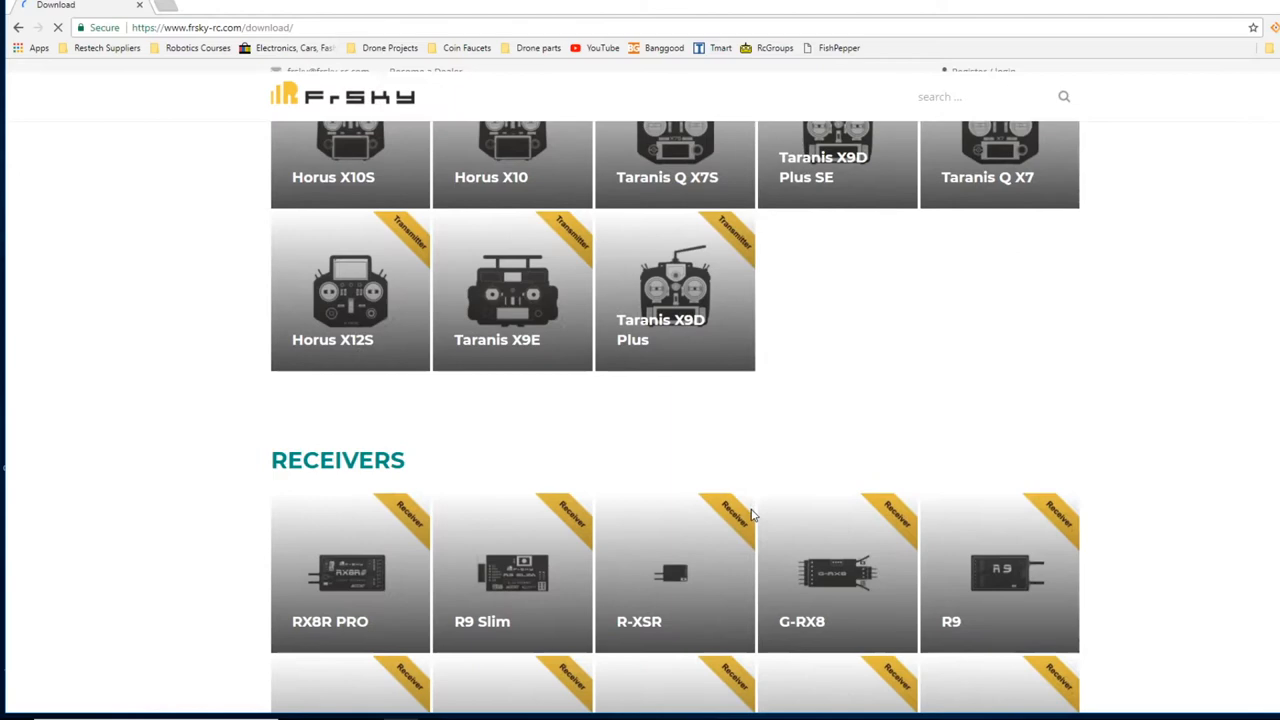
{"action": "left_click", "coordinate": [676, 572]}
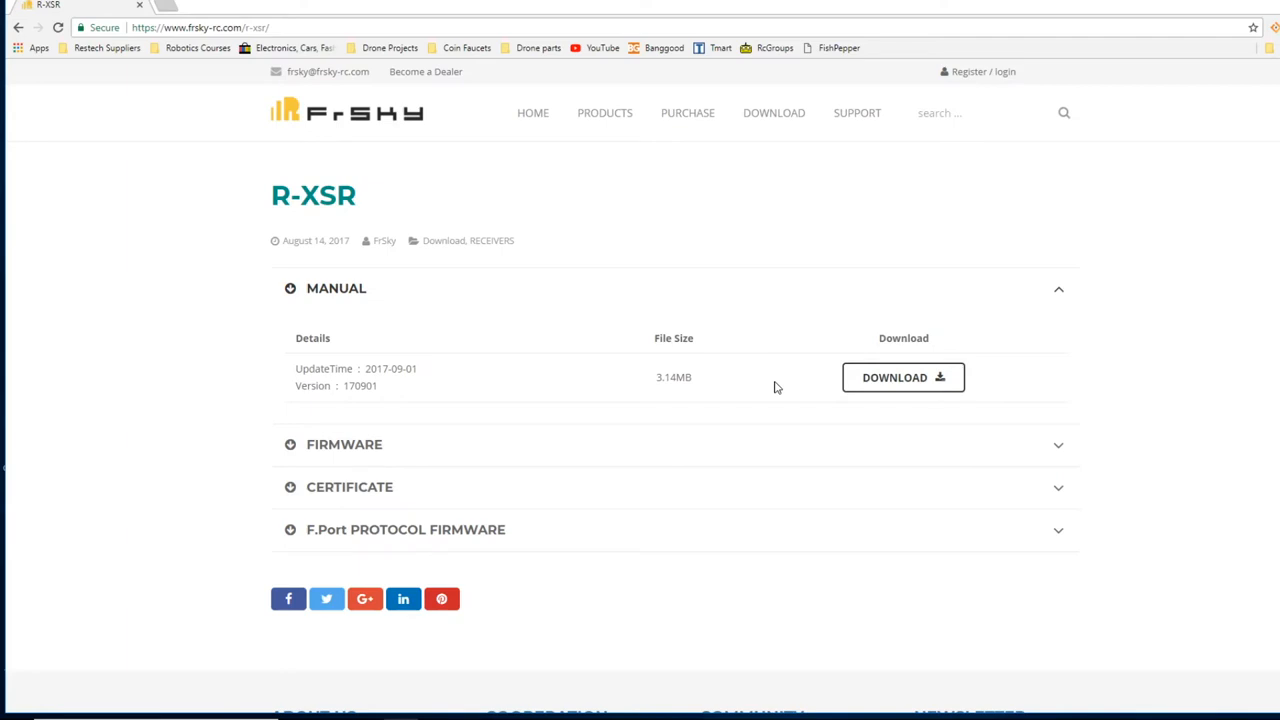
{"action": "left_click", "coordinate": [172, 6]}
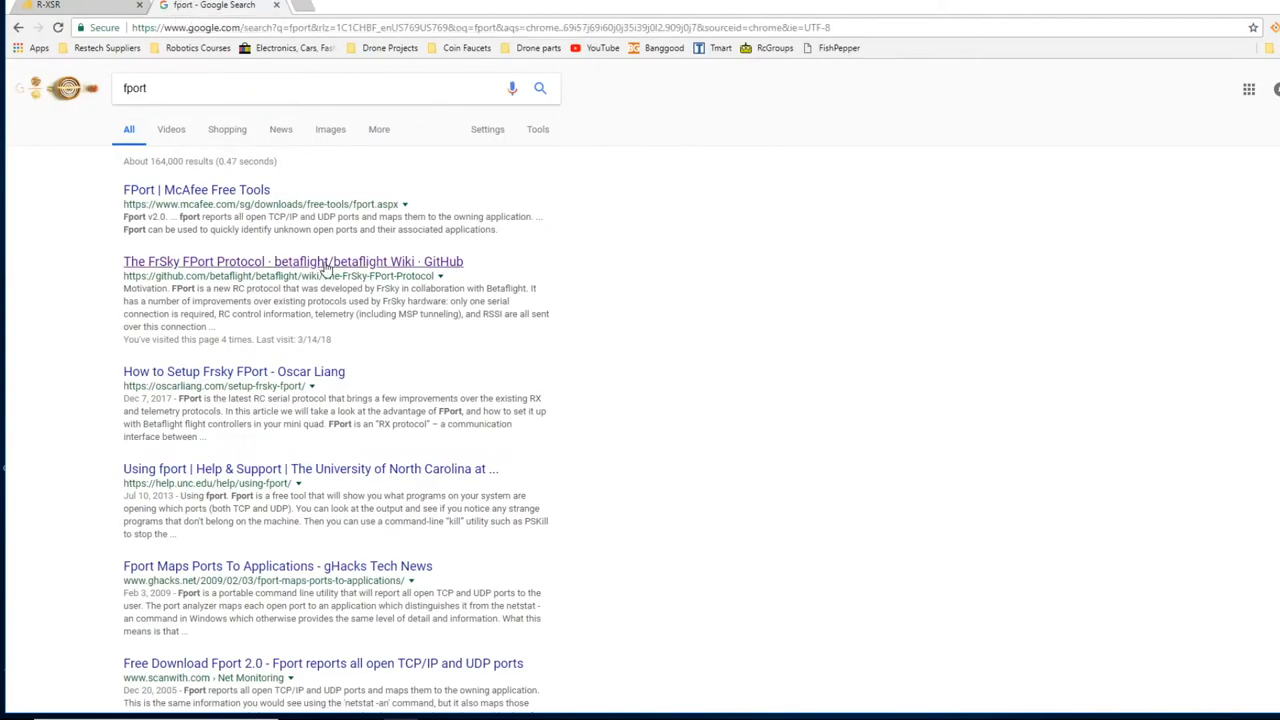
- View the FrSky FPort Protocol wiki article down to its receiver compatibility table
{"action": "left_click", "coordinate": [292, 260]}
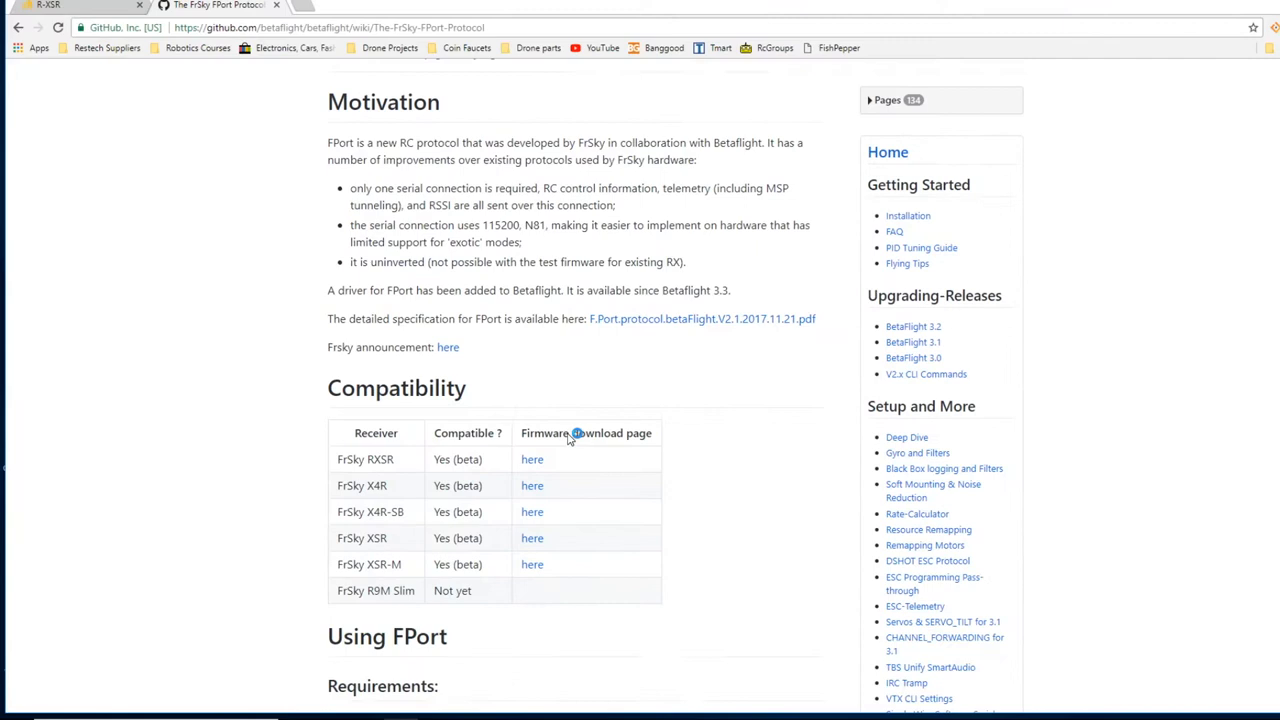
{"action": "scroll", "scroll_direction": "down", "scroll_amount": 3}
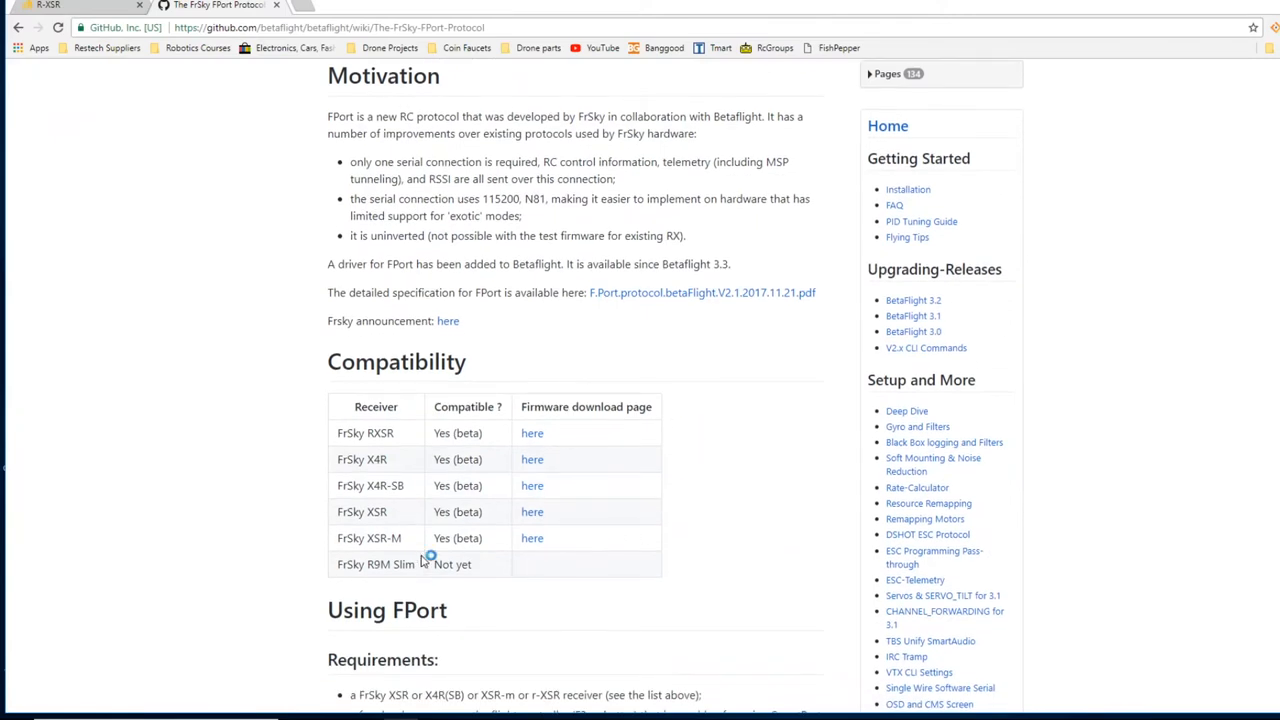
{"action": "scroll", "scroll_direction": "down", "scroll_amount": 3}
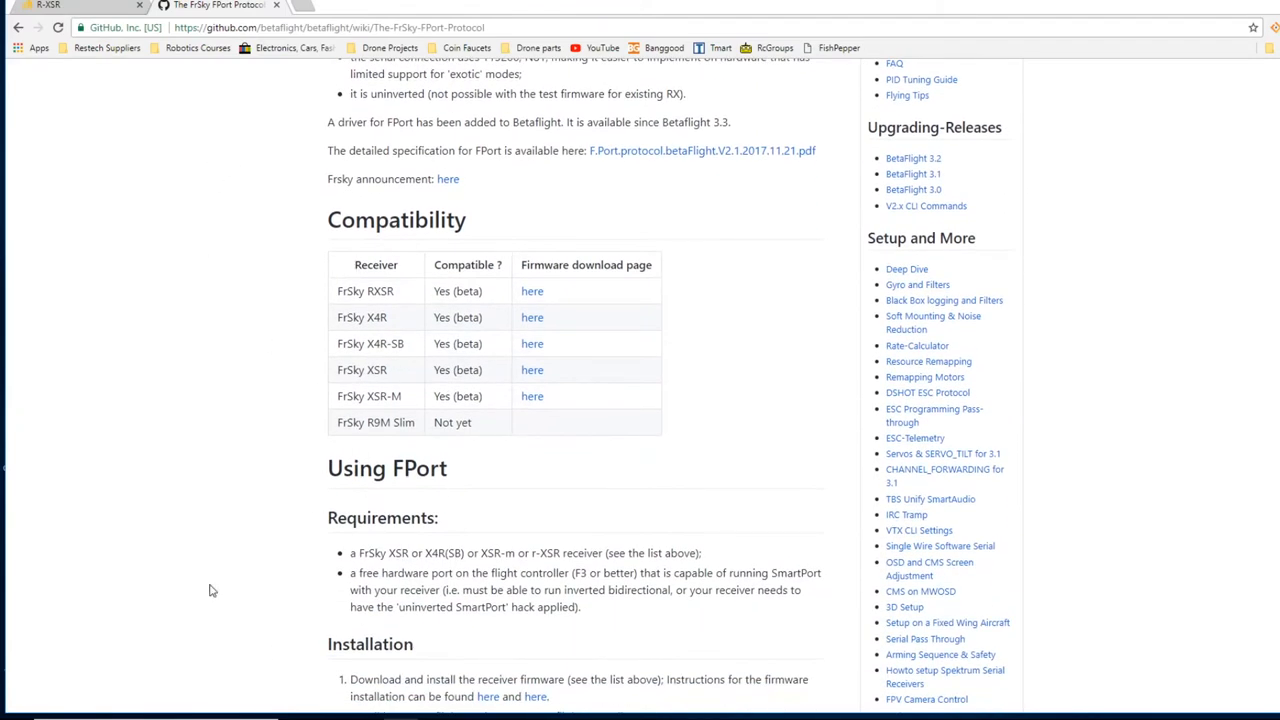
{"action": "mouse_move", "coordinate": [356, 332]}
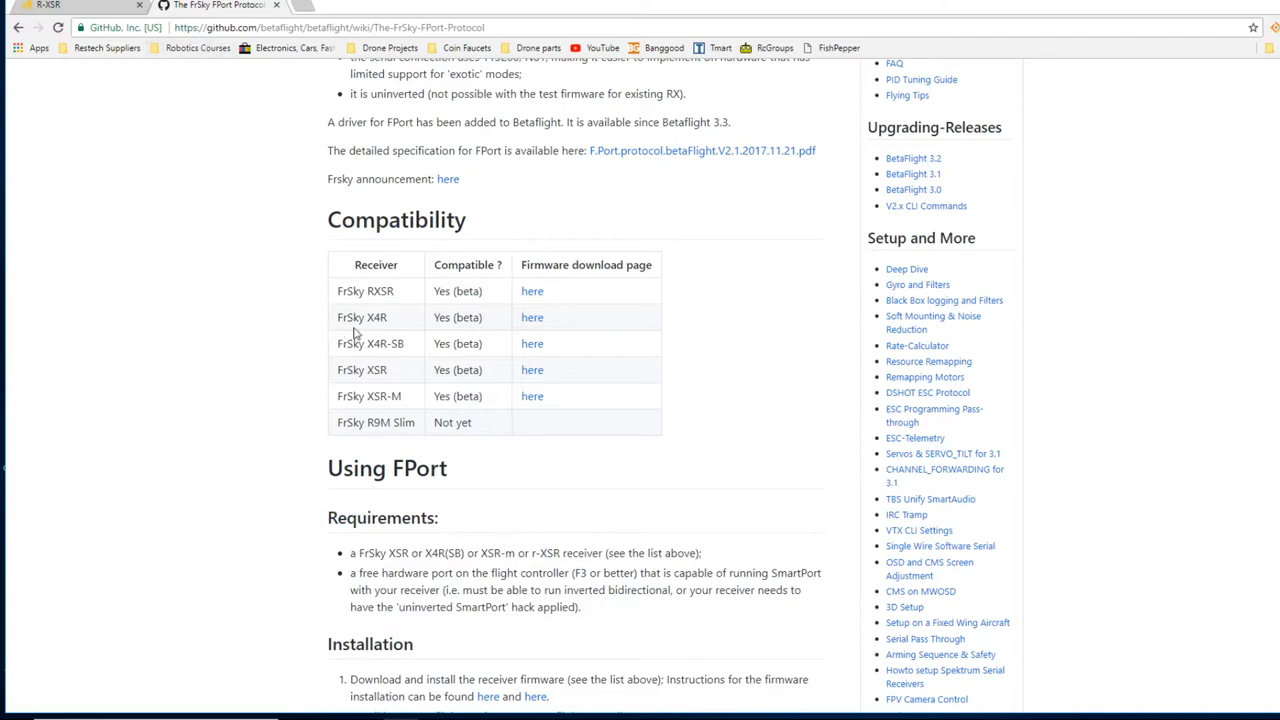
{"action": "mouse_move", "coordinate": [328, 294]}
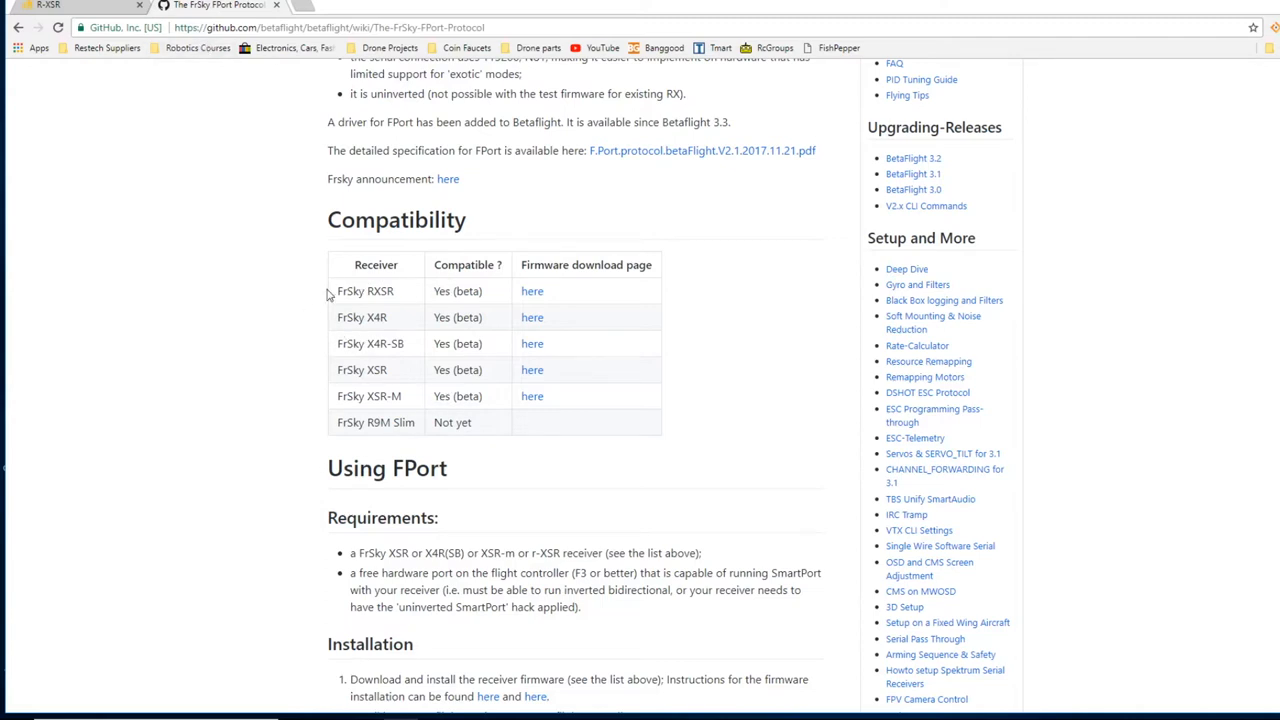
{"action": "mouse_move", "coordinate": [292, 372]}
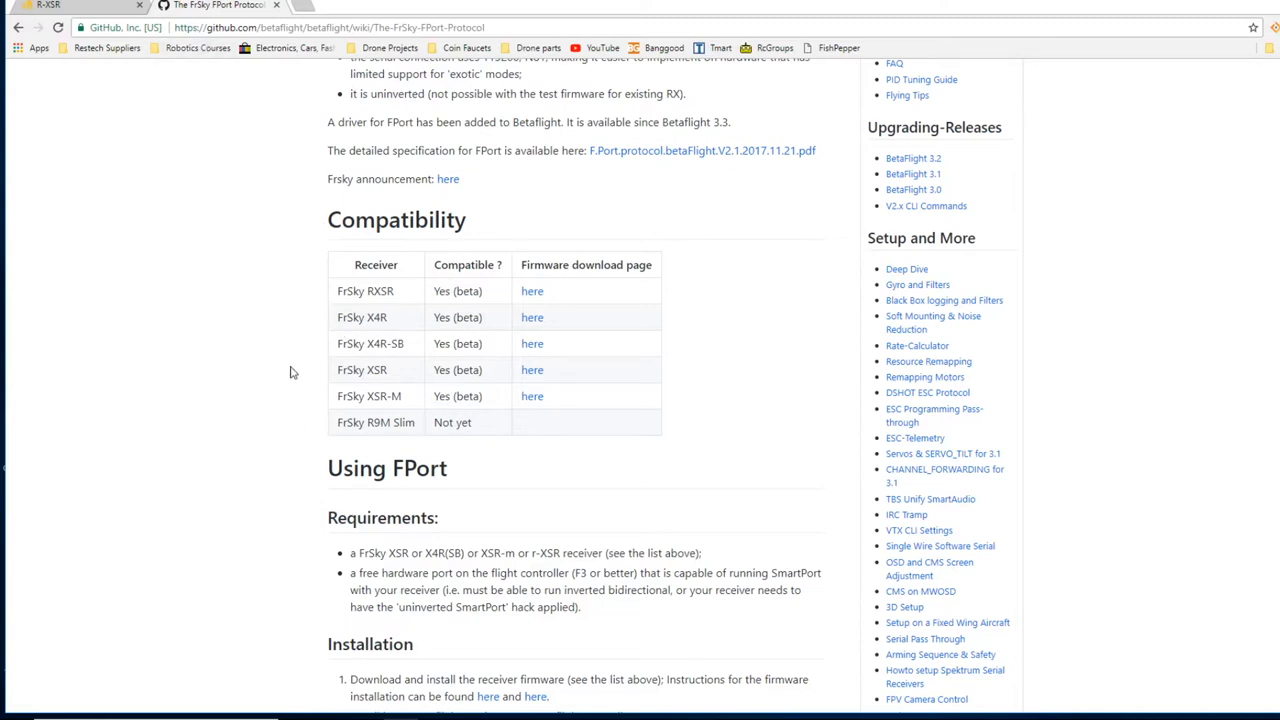
{"action": "mouse_move", "coordinate": [240, 224]}
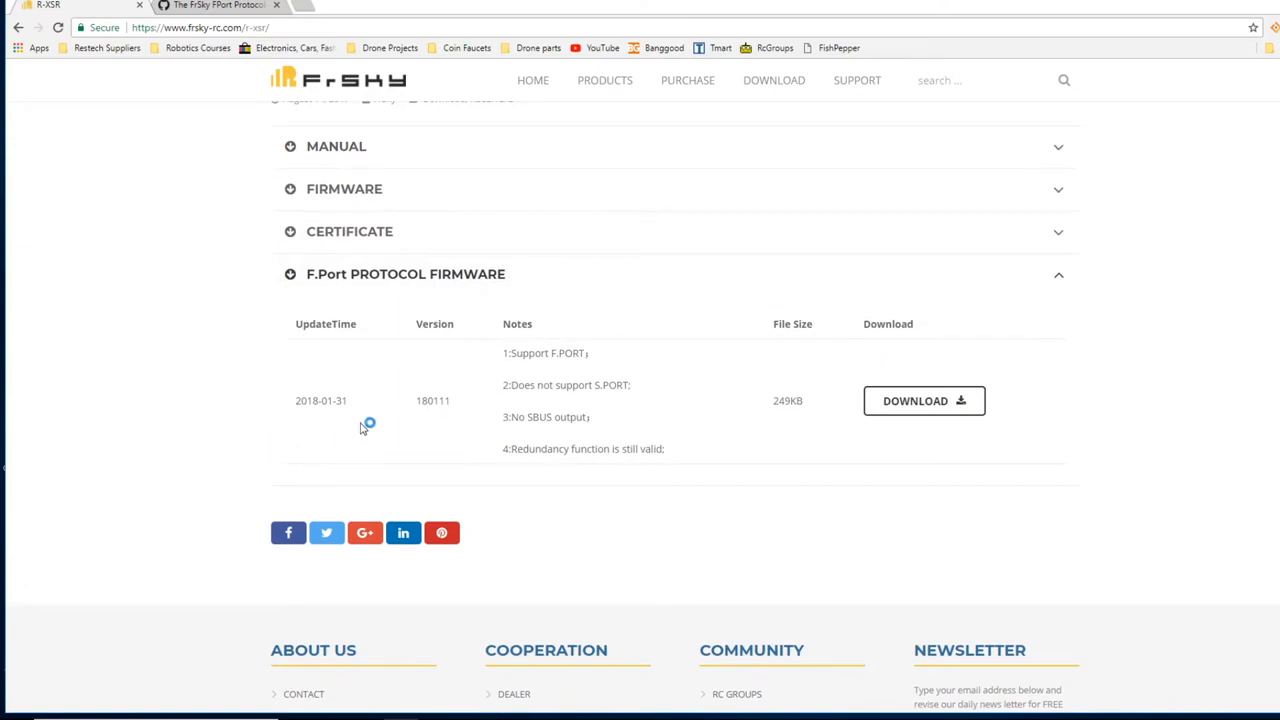
{"action": "mouse_move", "coordinate": [358, 428]}
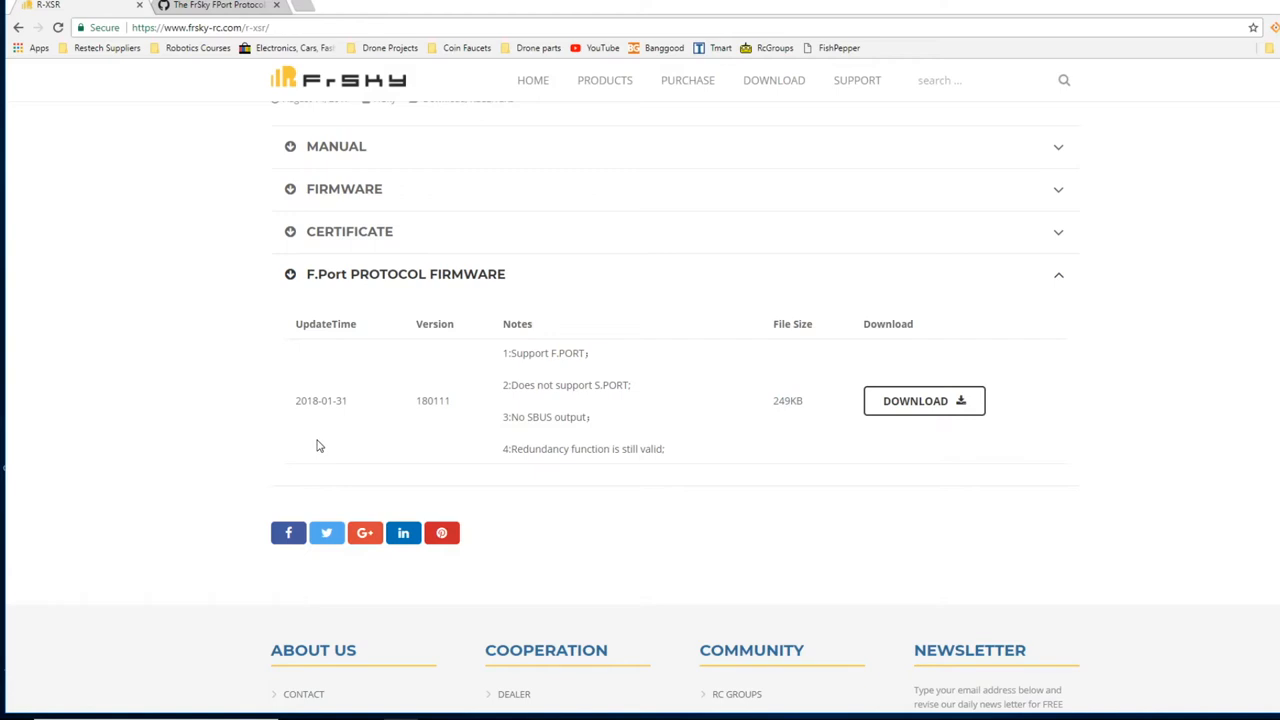
{"action": "mouse_move", "coordinate": [304, 432]}
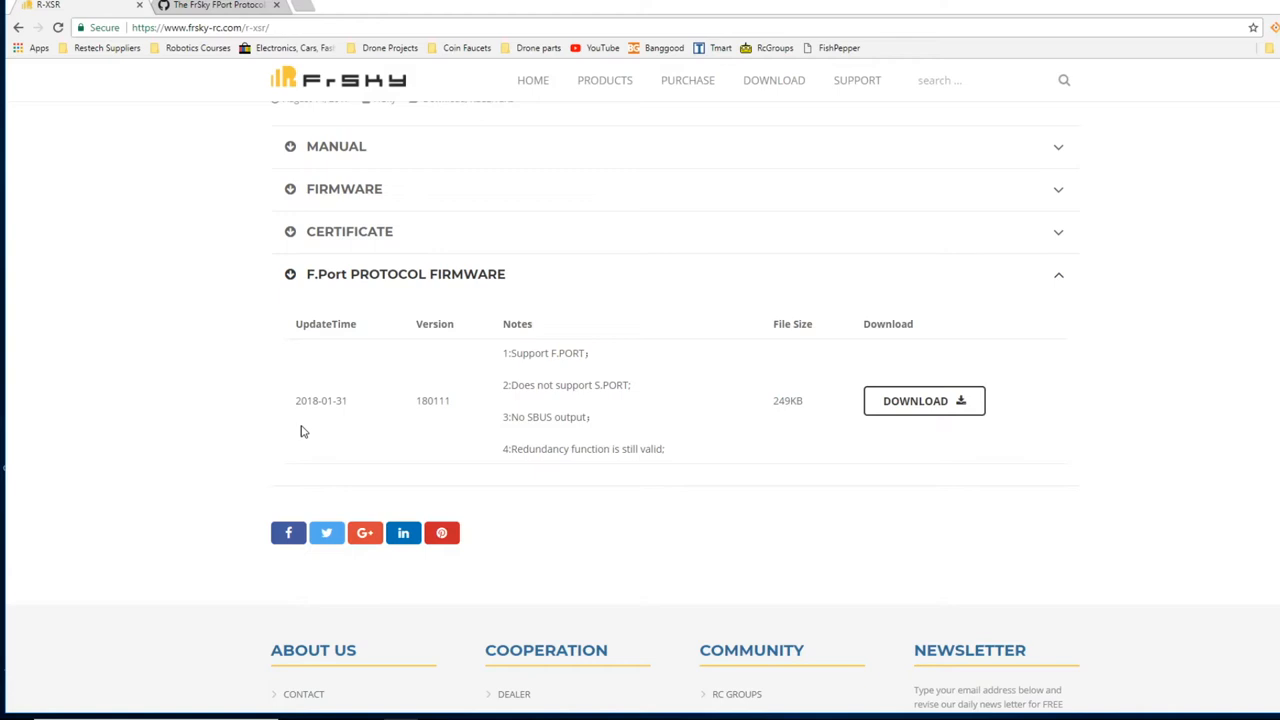
- Scroll the R-XSR page to the F.Port protocol firmware section, version 180111
{"action": "scroll", "scroll_direction": "up", "scroll_amount": 3}
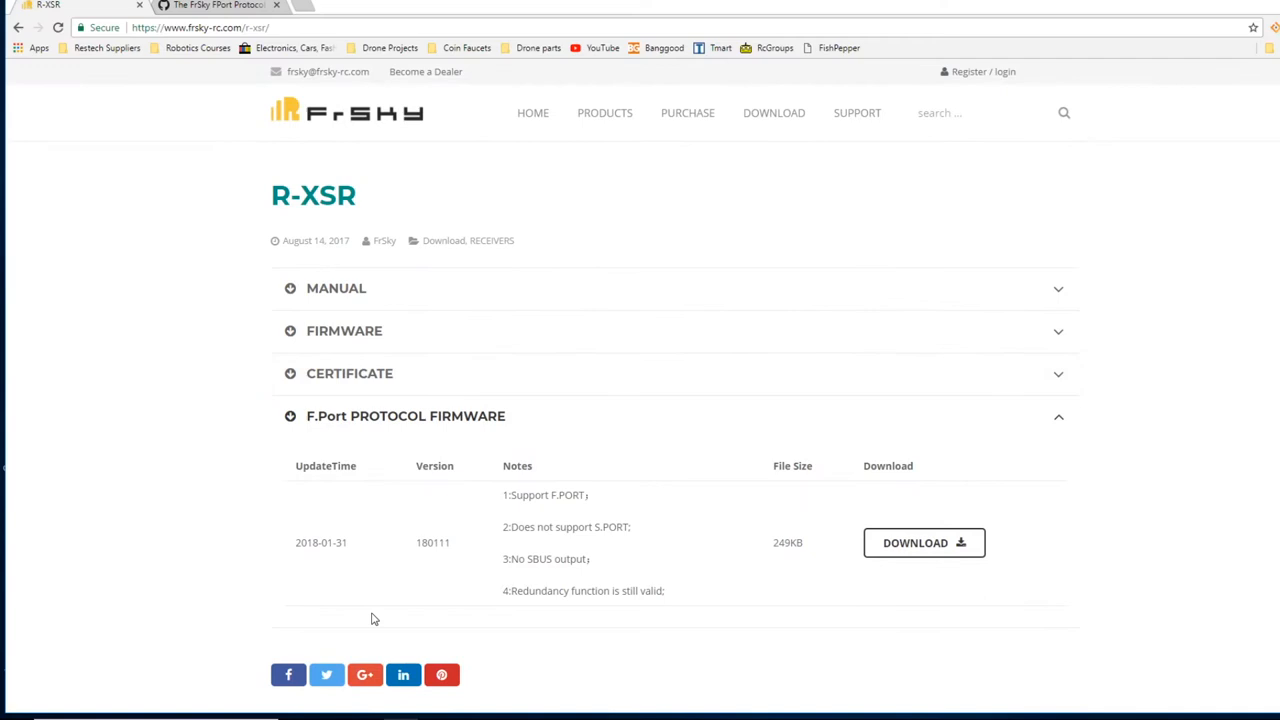
{"action": "mouse_move", "coordinate": [382, 384]}
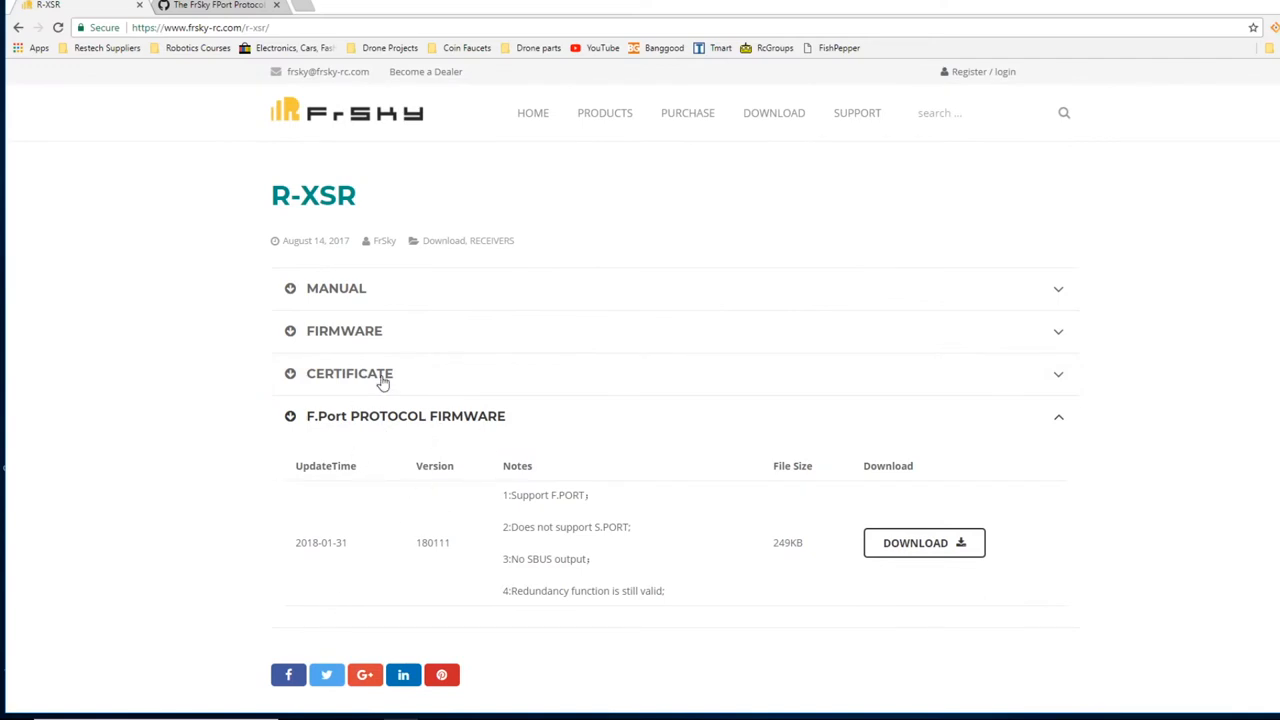
{"action": "mouse_move", "coordinate": [500, 496]}
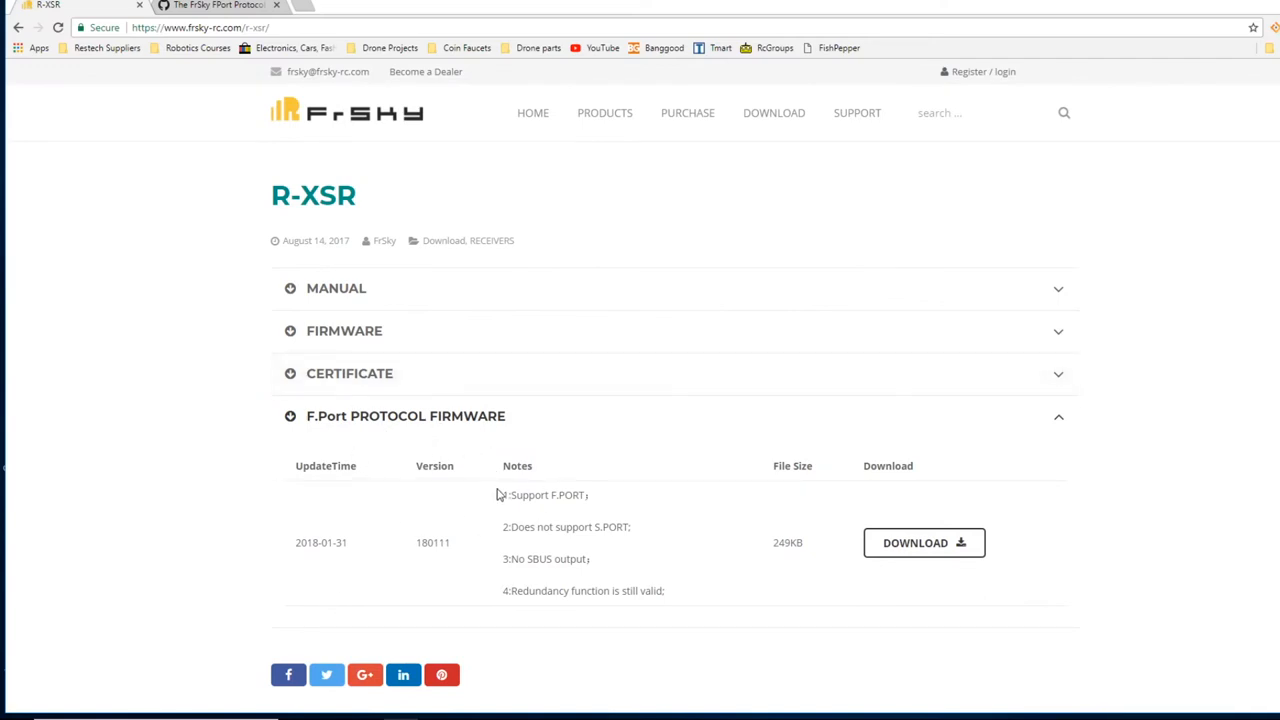
{"action": "left_click", "coordinate": [344, 332]}
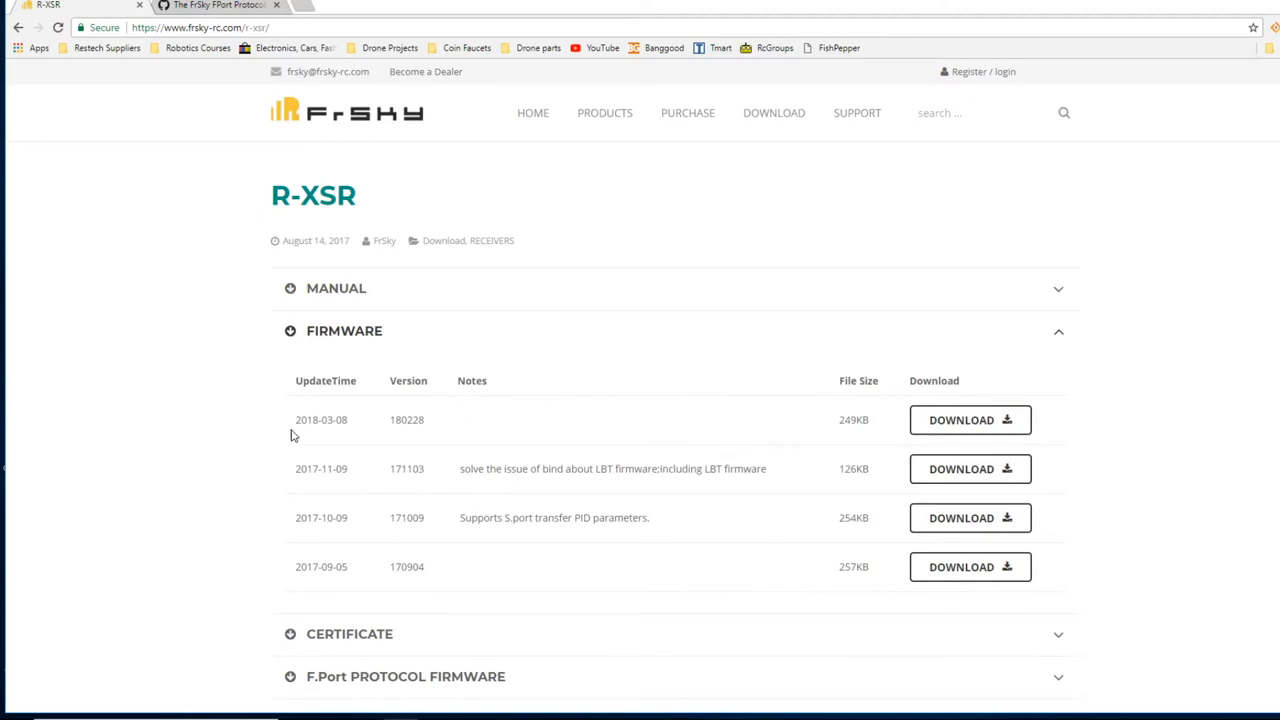
{"action": "mouse_move", "coordinate": [360, 424]}
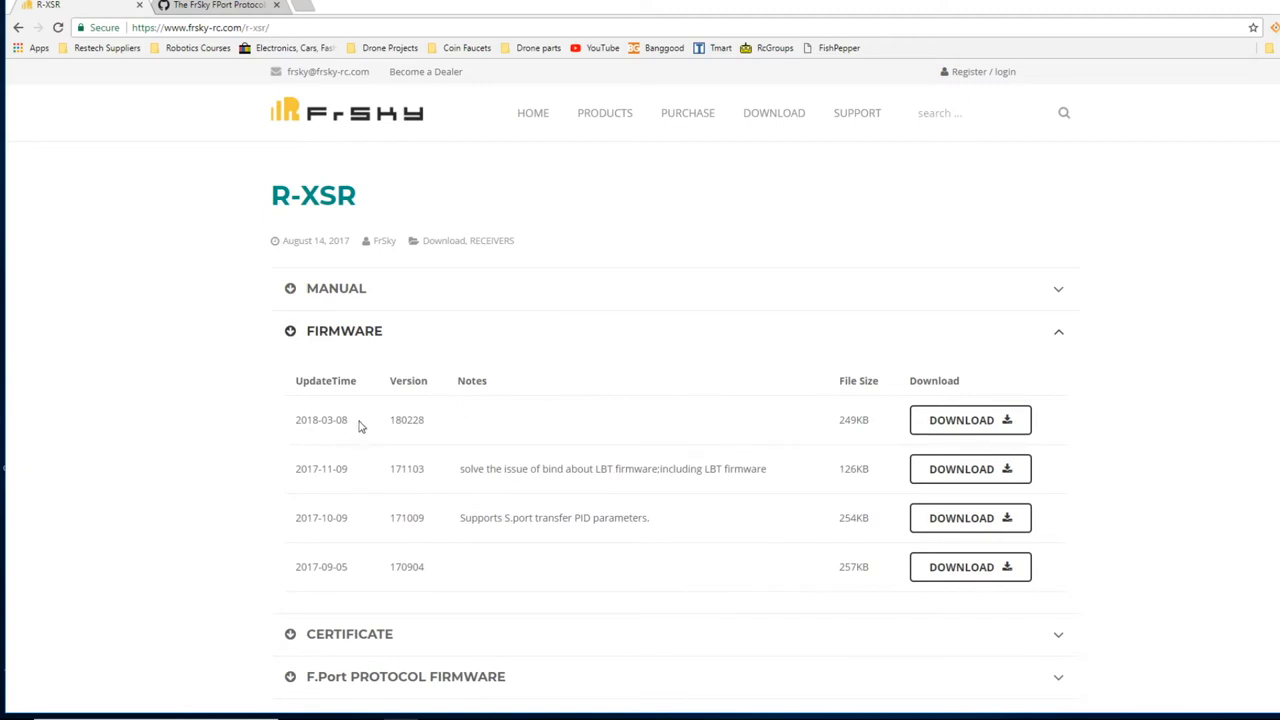
{"action": "mouse_move", "coordinate": [320, 432]}
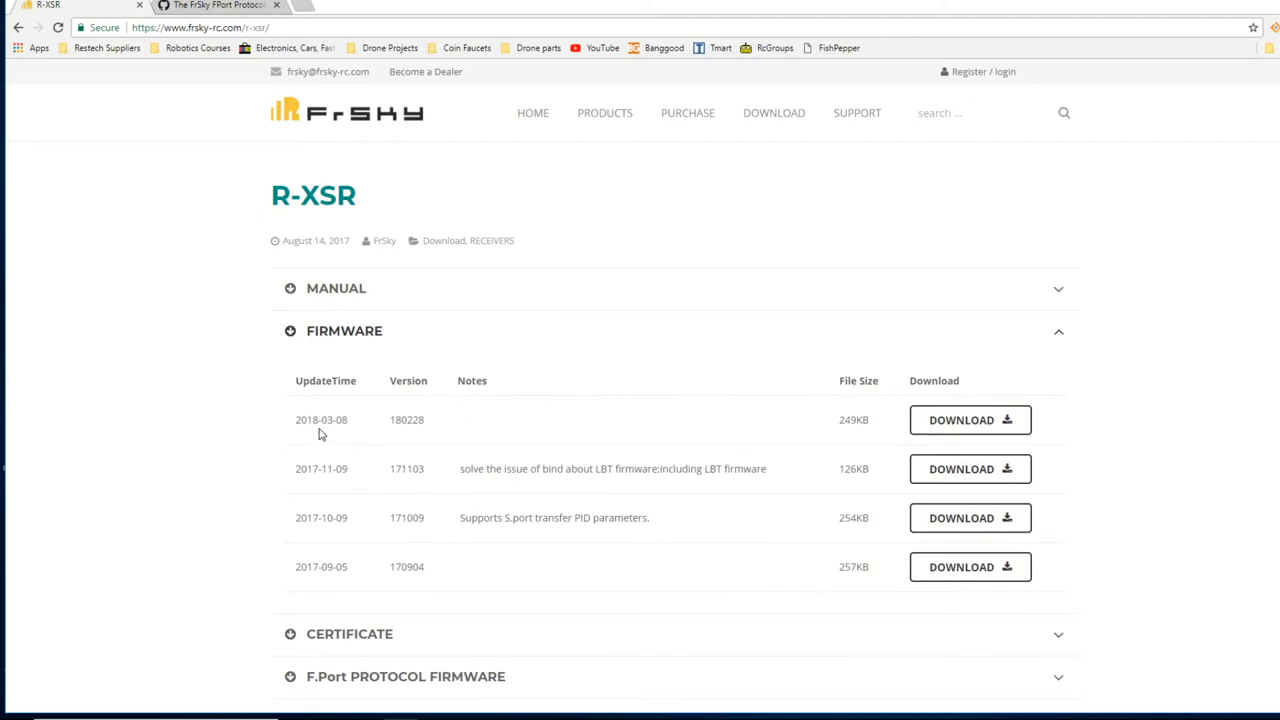
{"action": "mouse_move", "coordinate": [418, 464]}
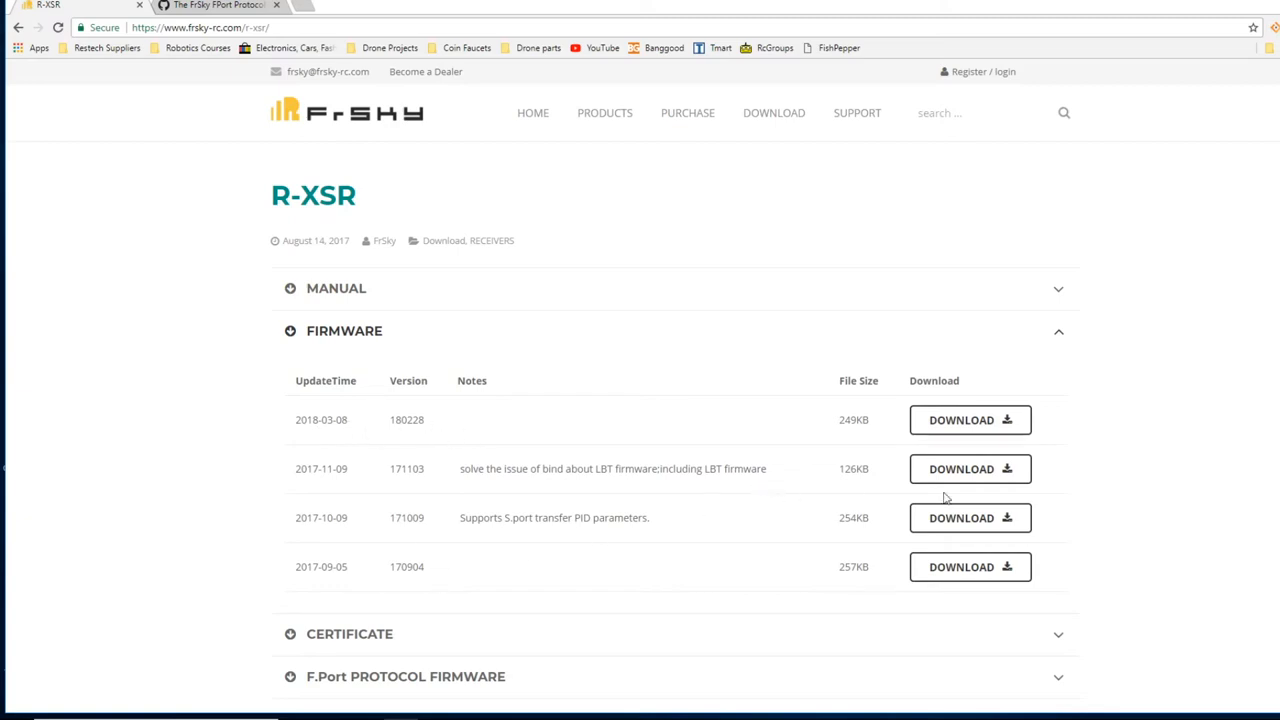
{"action": "mouse_move", "coordinate": [476, 428]}
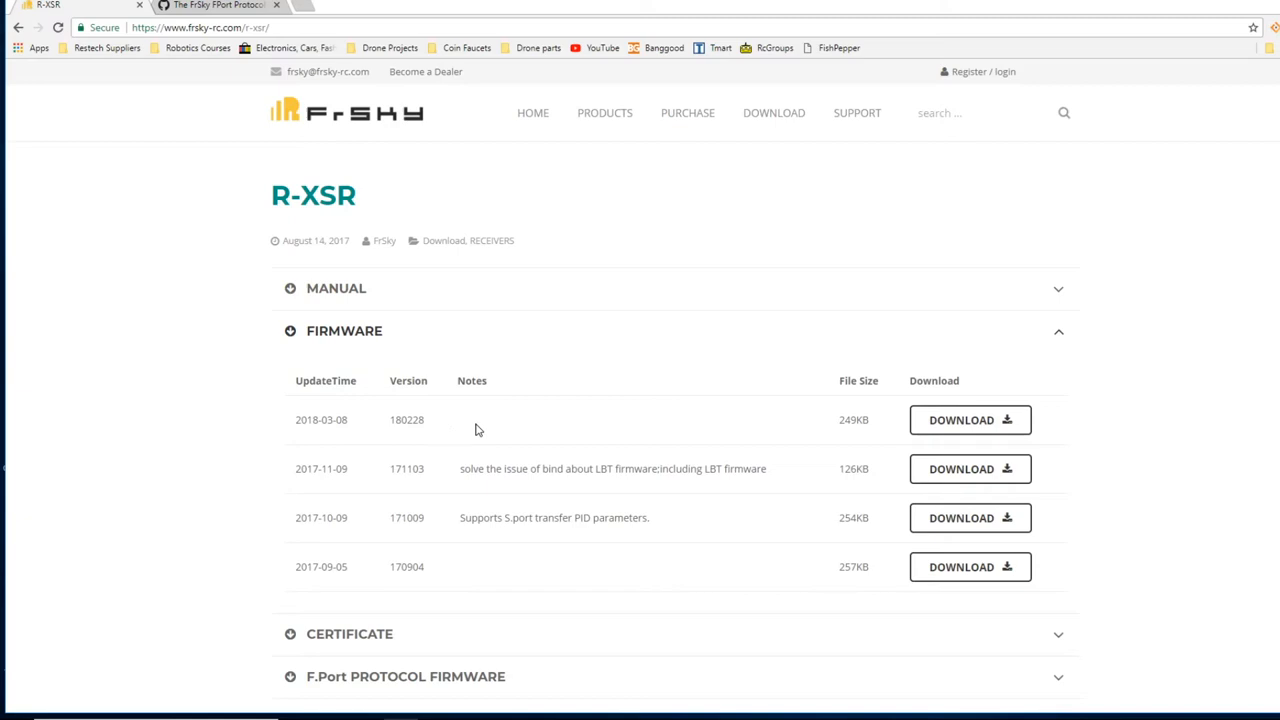
{"action": "left_click", "coordinate": [968, 420]}
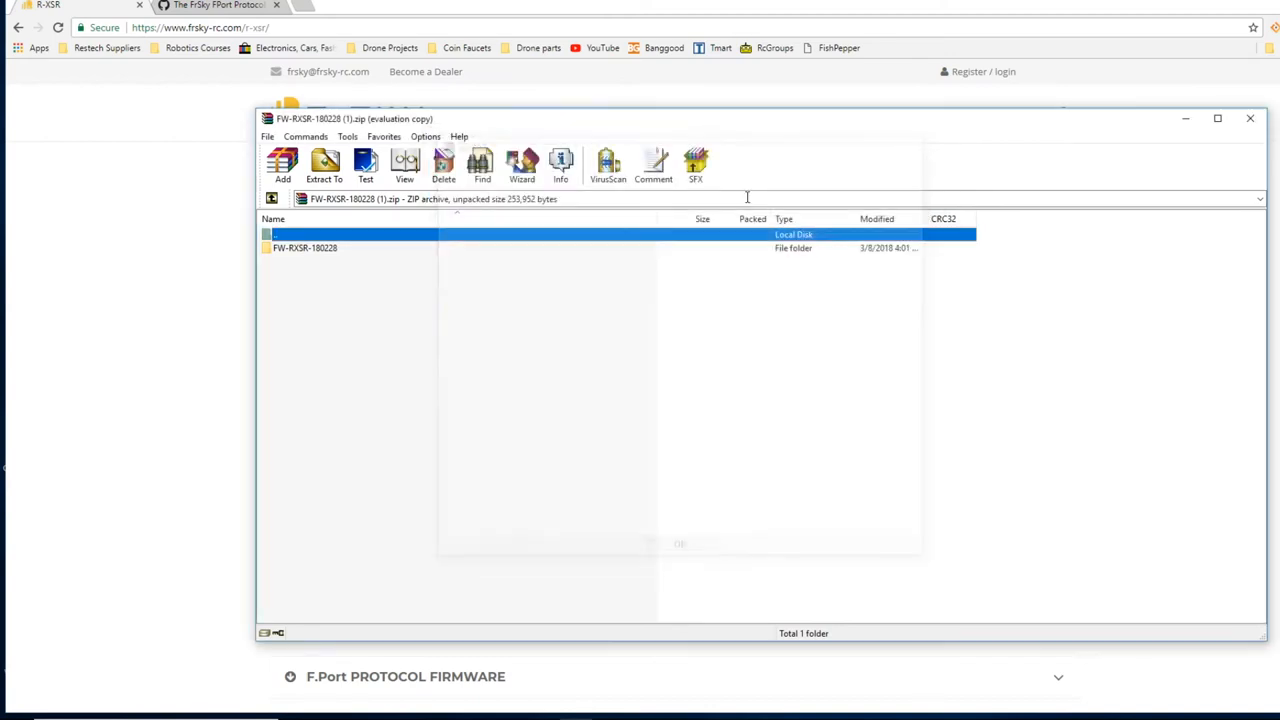
- Enter the FW-RXSR-180228 folder to reveal the FCC and LBT FPort .frk files
{"action": "double_click", "coordinate": [304, 248]}
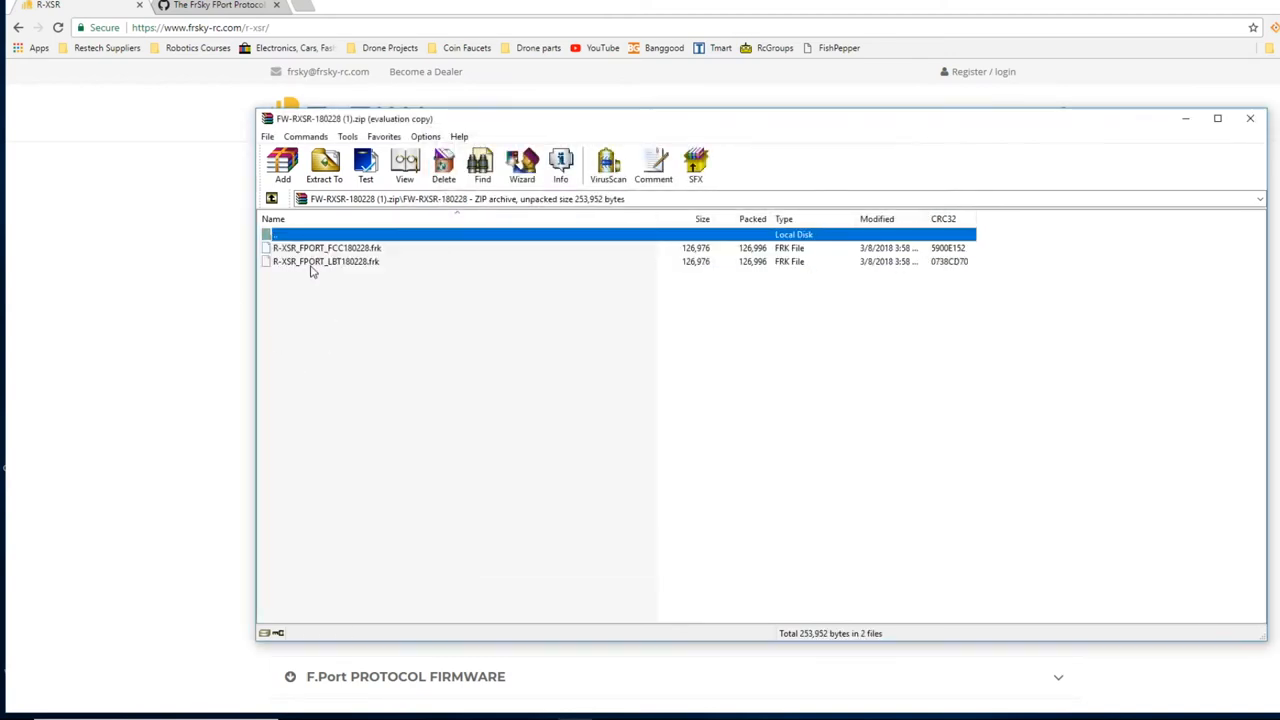
{"action": "mouse_move", "coordinate": [310, 258]}
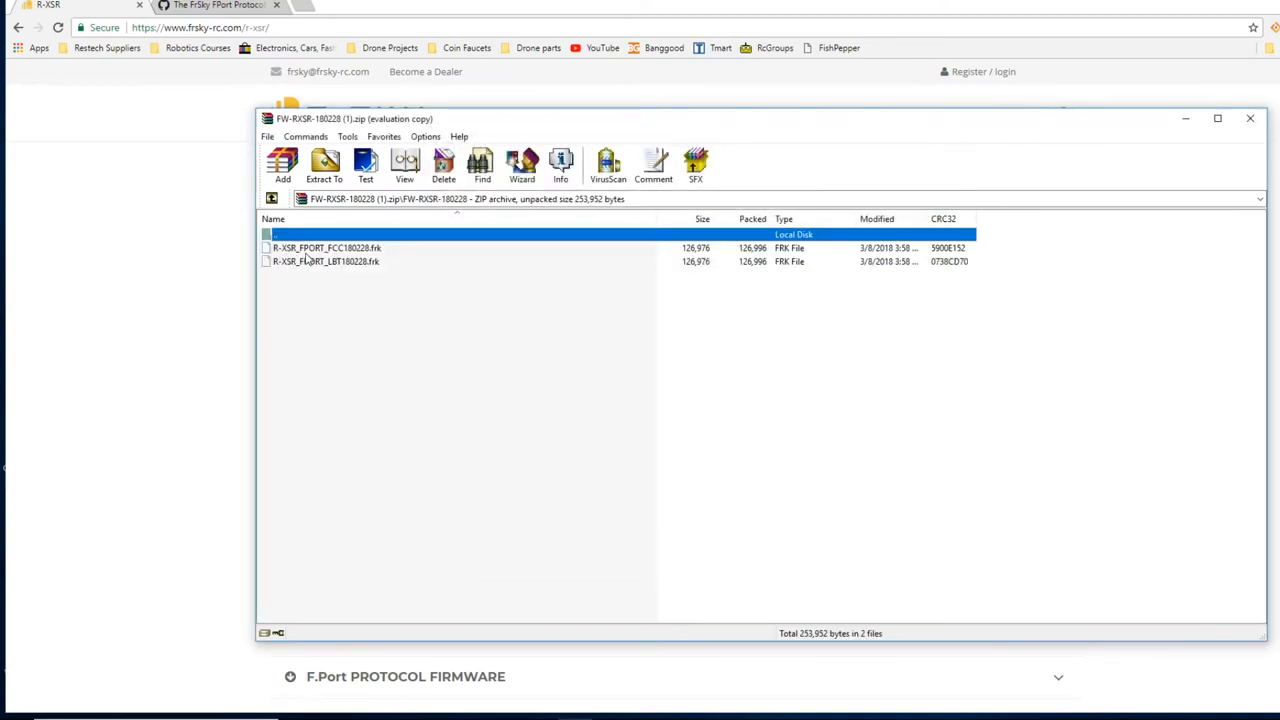
{"action": "mouse_move", "coordinate": [324, 276]}
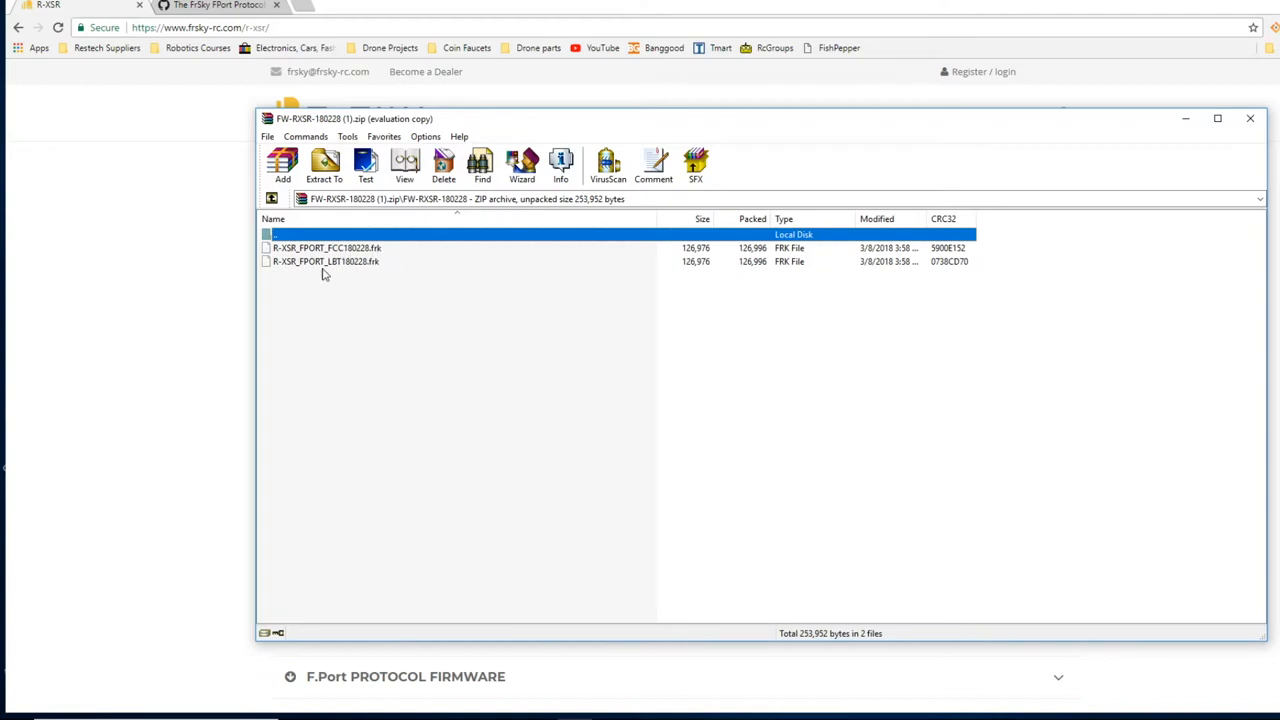
{"action": "mouse_move", "coordinate": [340, 270]}
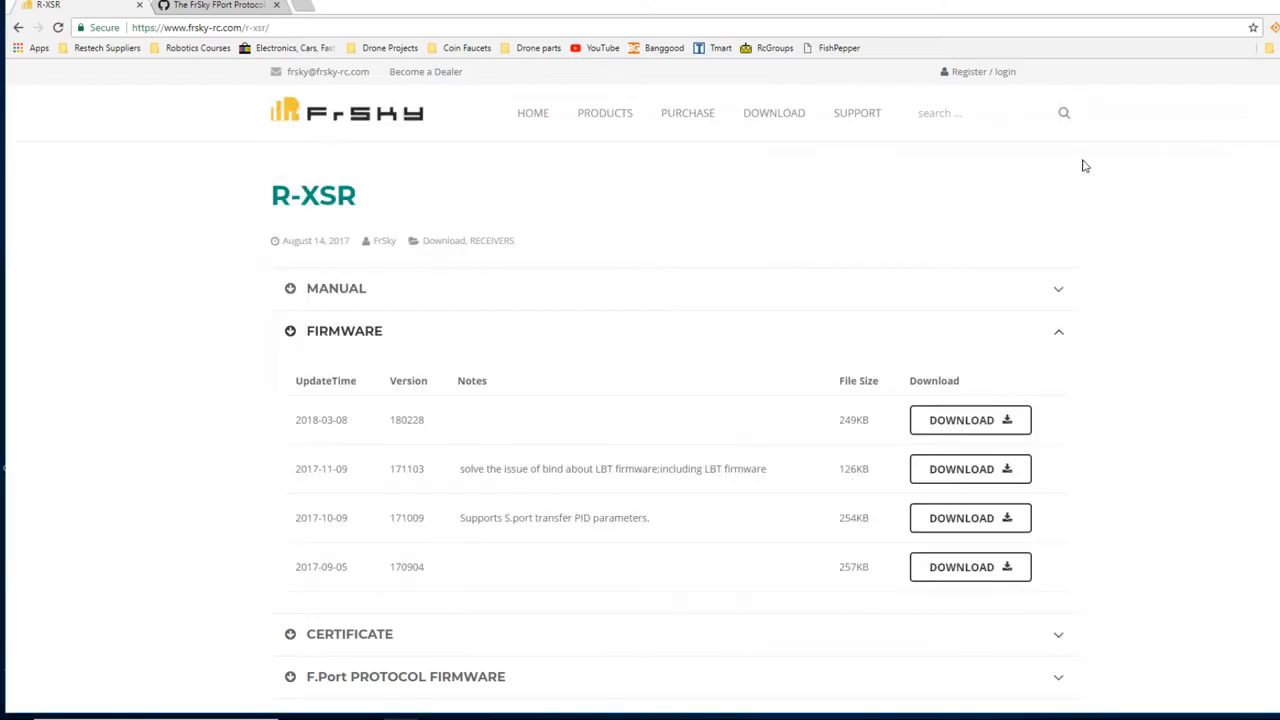
{"action": "mouse_move", "coordinate": [888, 436]}
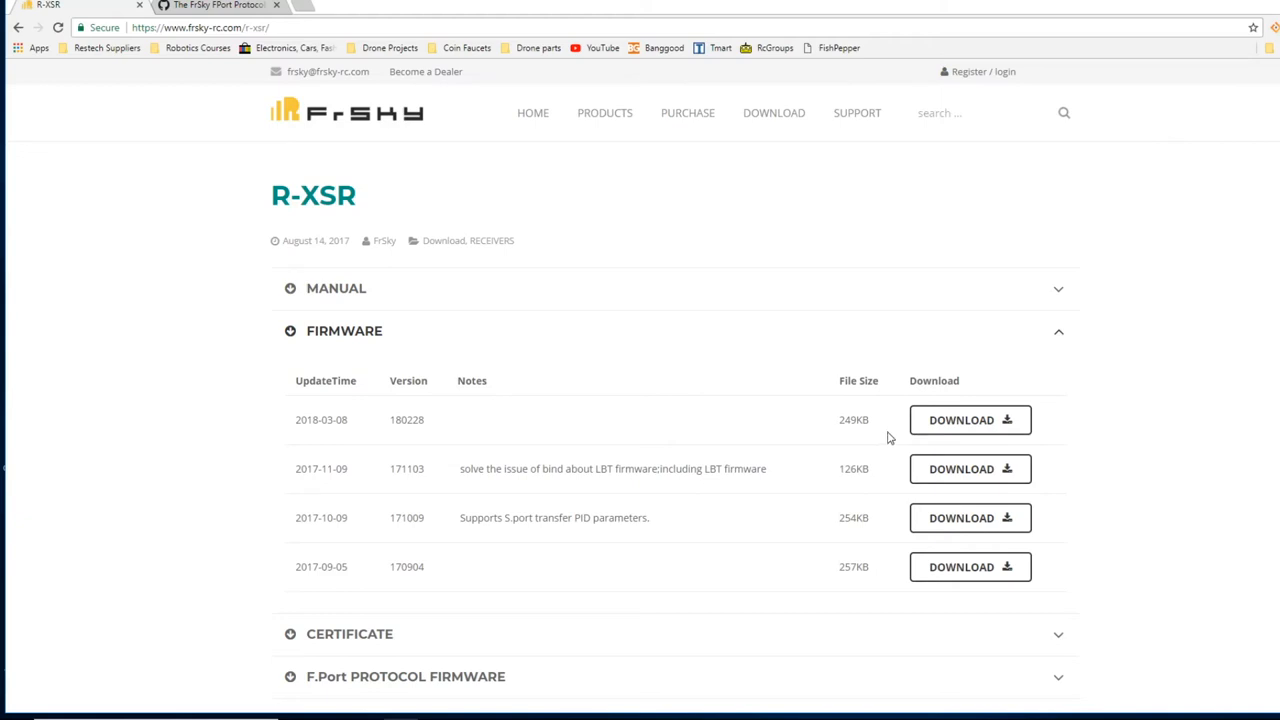
{"action": "mouse_move", "coordinate": [832, 468]}
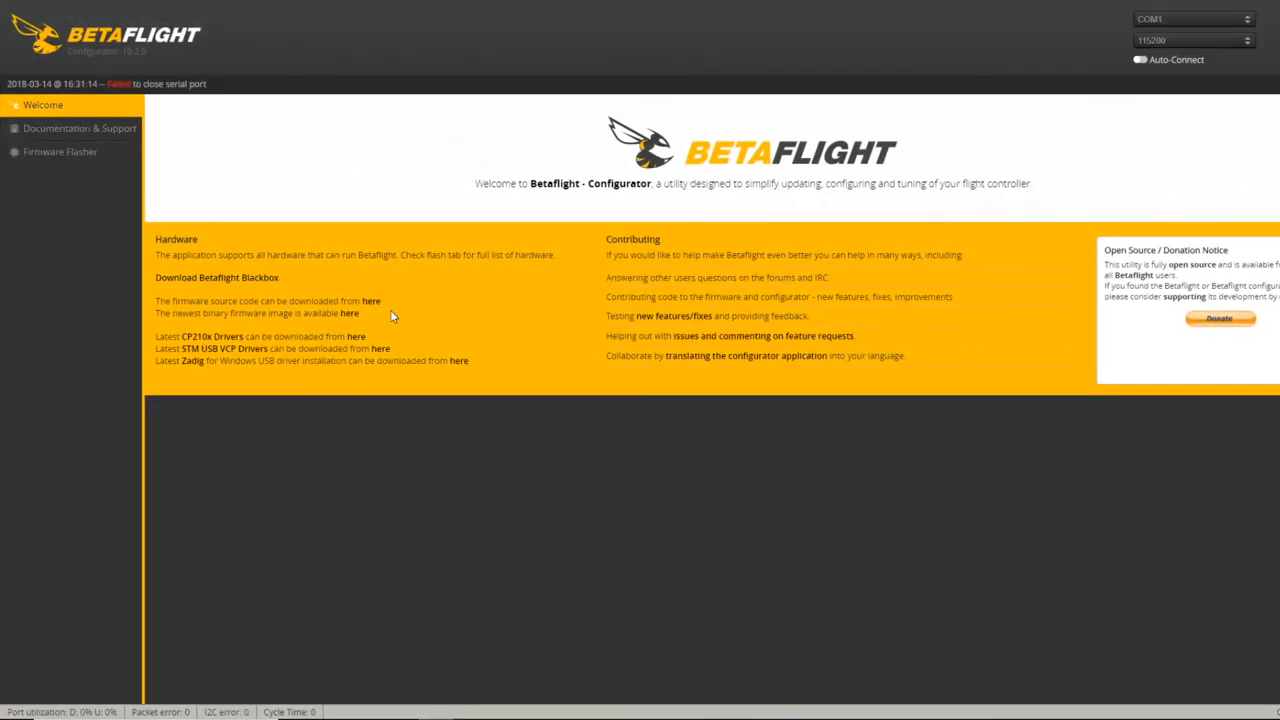
{"action": "mouse_move", "coordinate": [472, 344]}
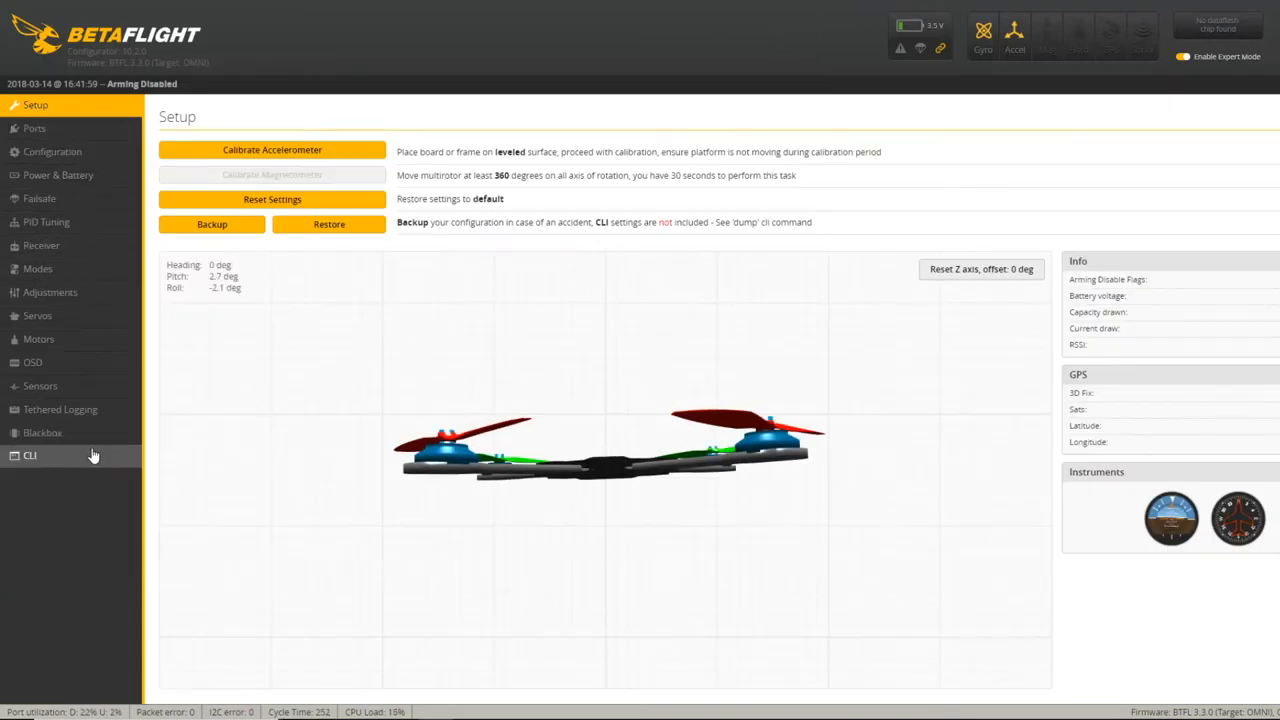
{"action": "mouse_move", "coordinate": [56, 460]}
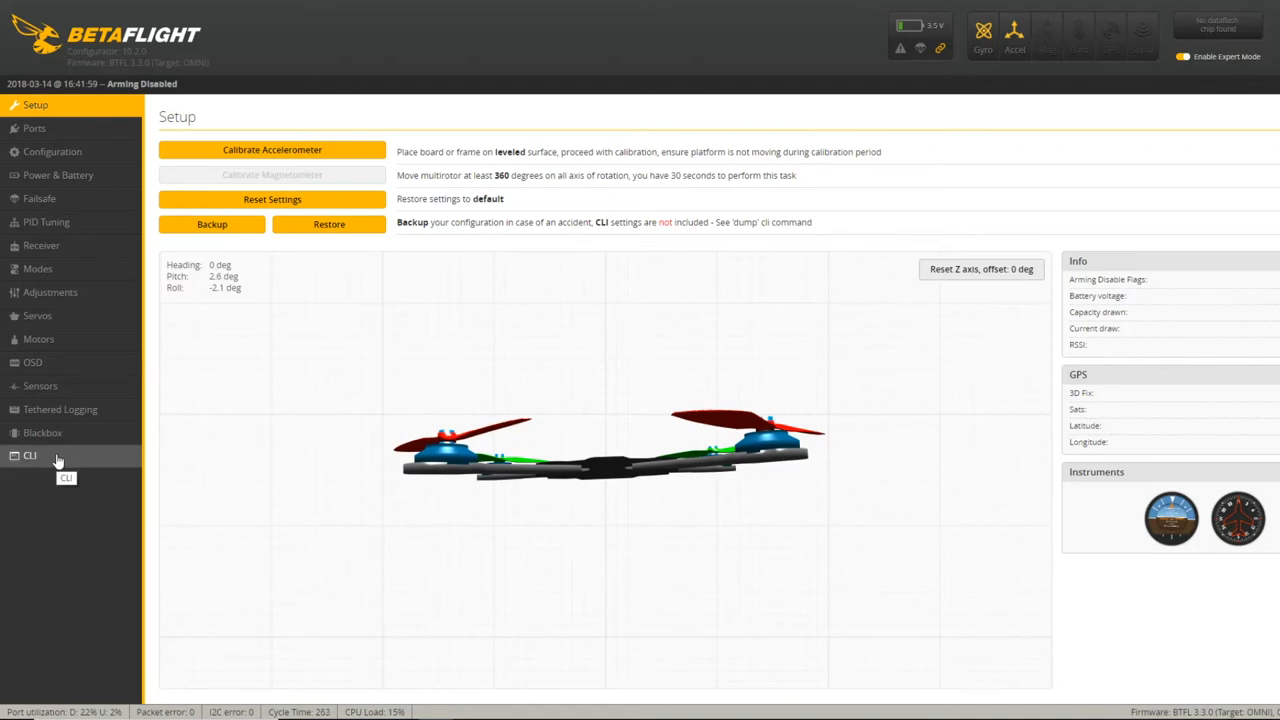
- Switch the connected flight controller into CLI mode
{"action": "left_click", "coordinate": [28, 456]}
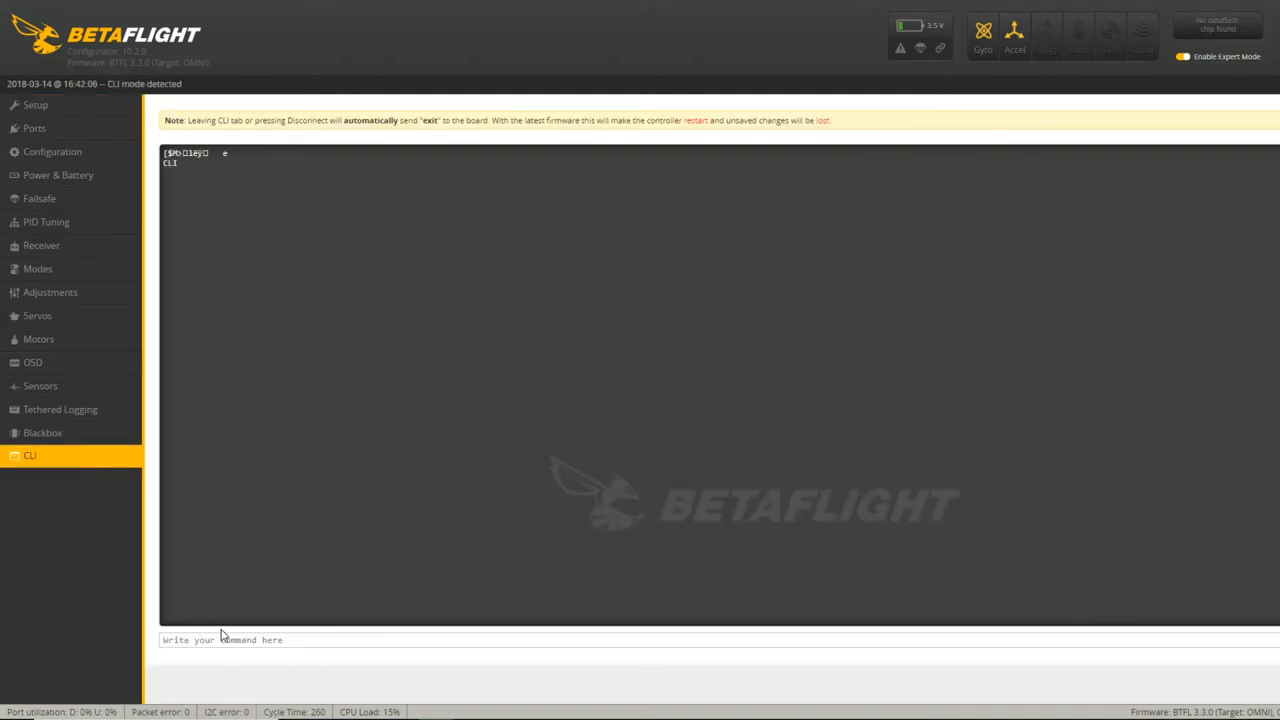
- Run the 'version' command confirming Betaflight 3.3.0 on OMNIBUS, then exit the CLI
{"action": "type", "text": "version"}
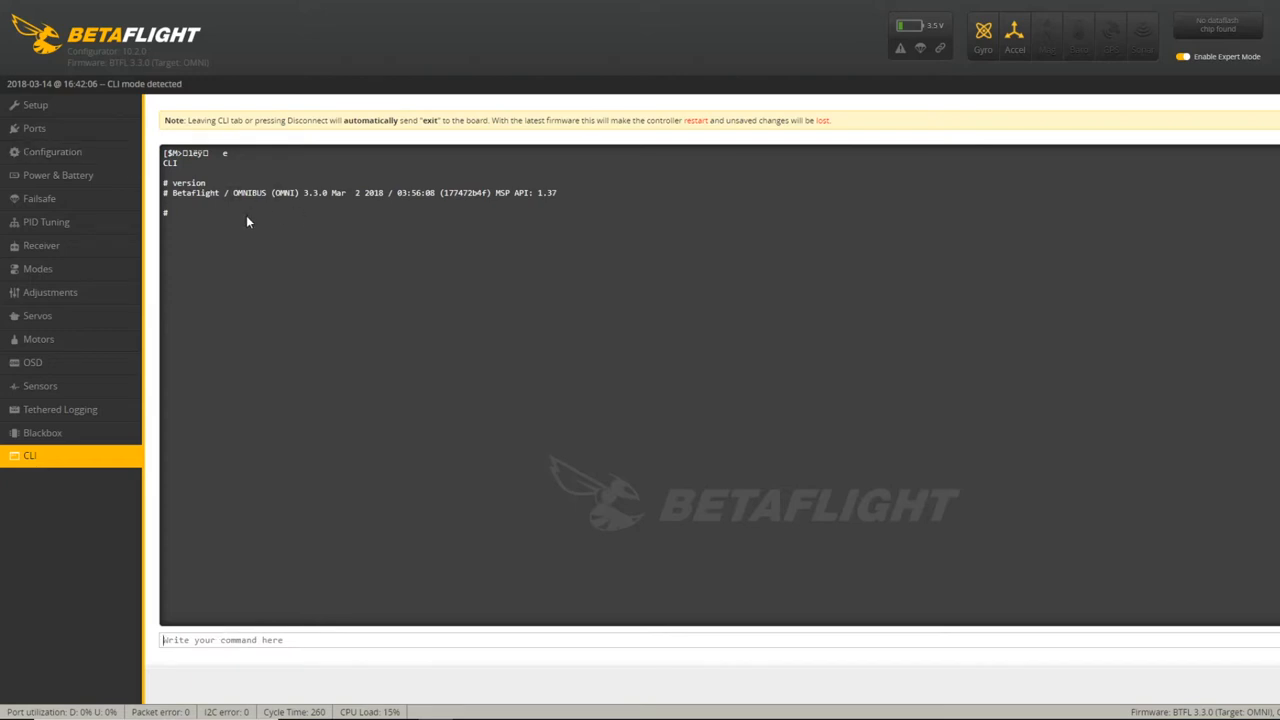
{"action": "mouse_move", "coordinate": [310, 304]}
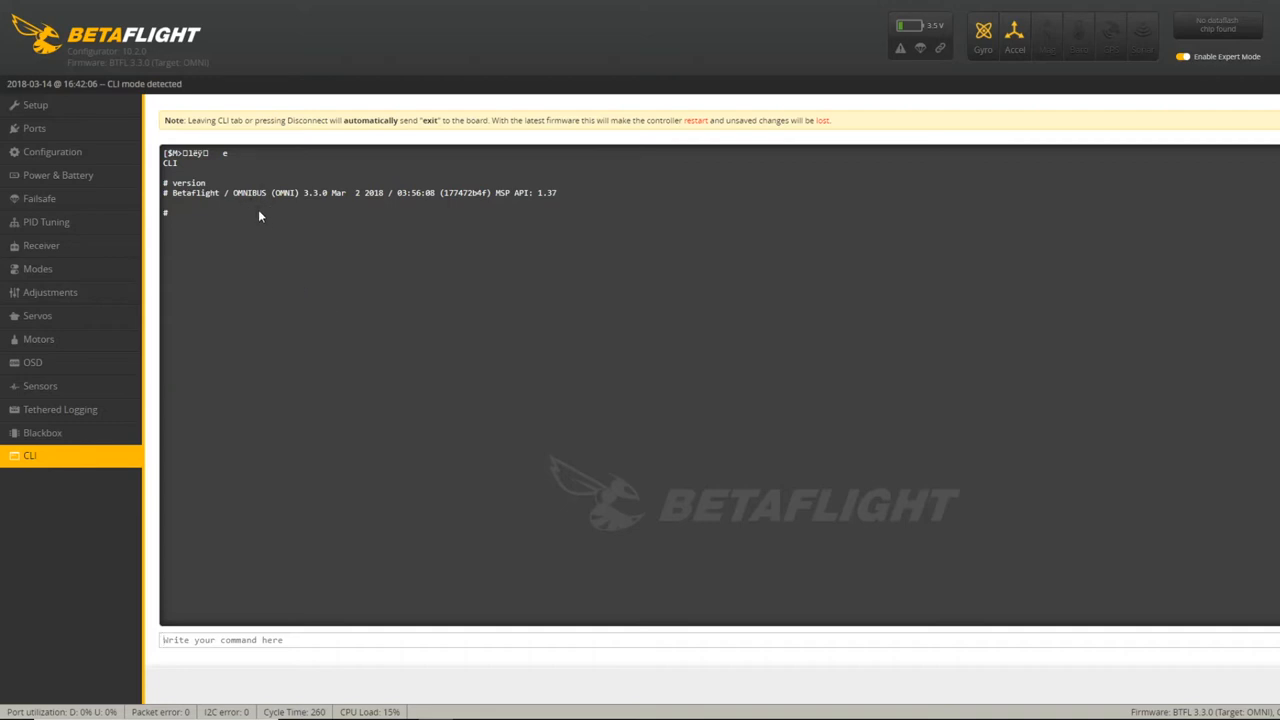
{"action": "mouse_move", "coordinate": [290, 272]}
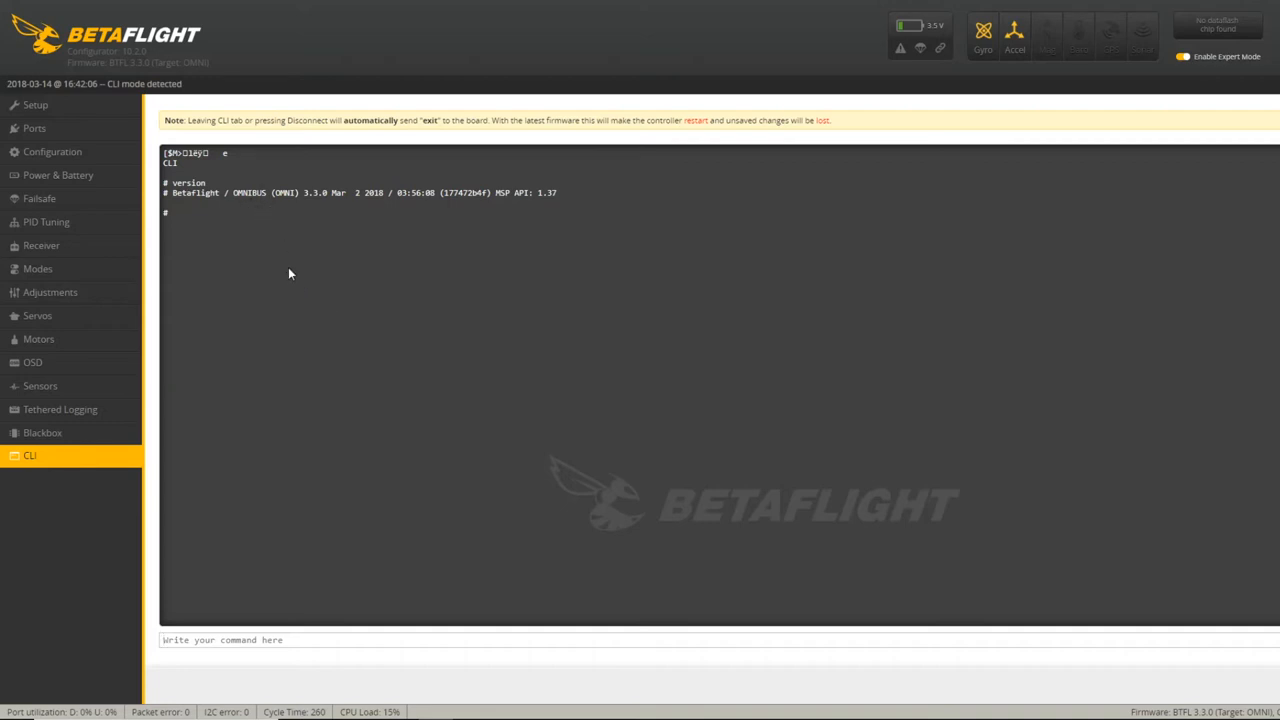
{"action": "mouse_move", "coordinate": [276, 260]}
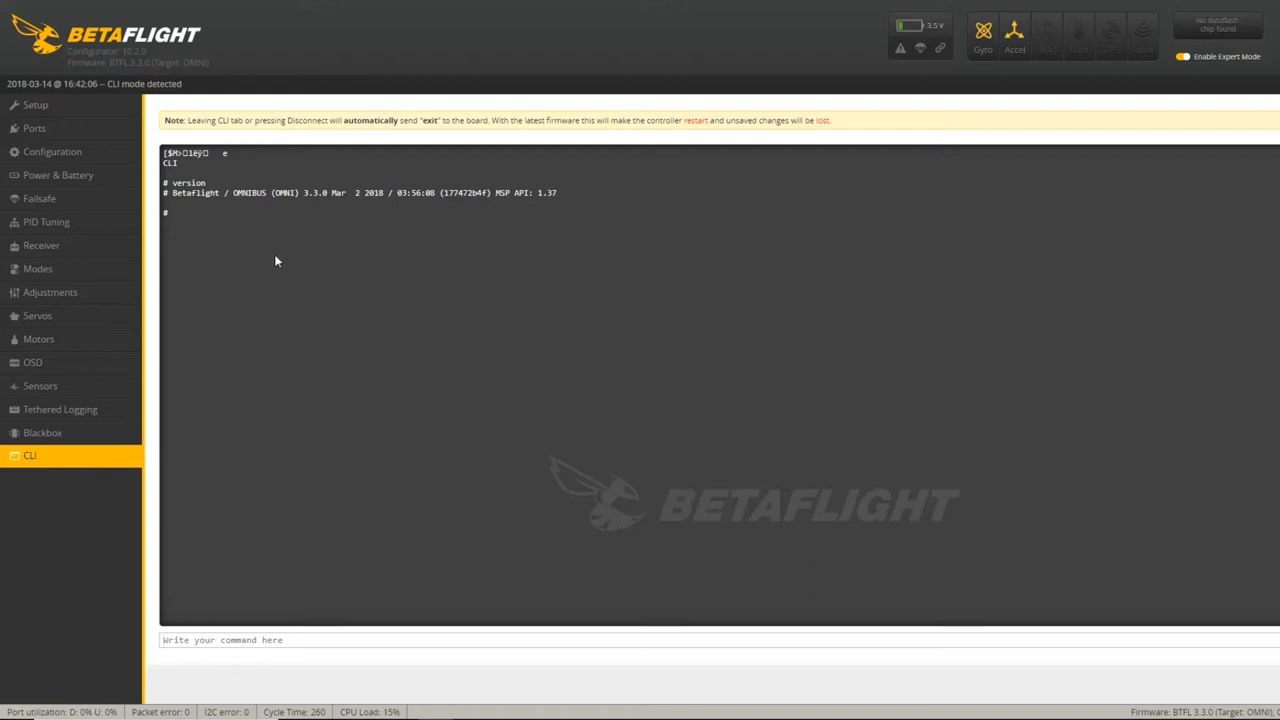
{"action": "mouse_move", "coordinate": [270, 264]}
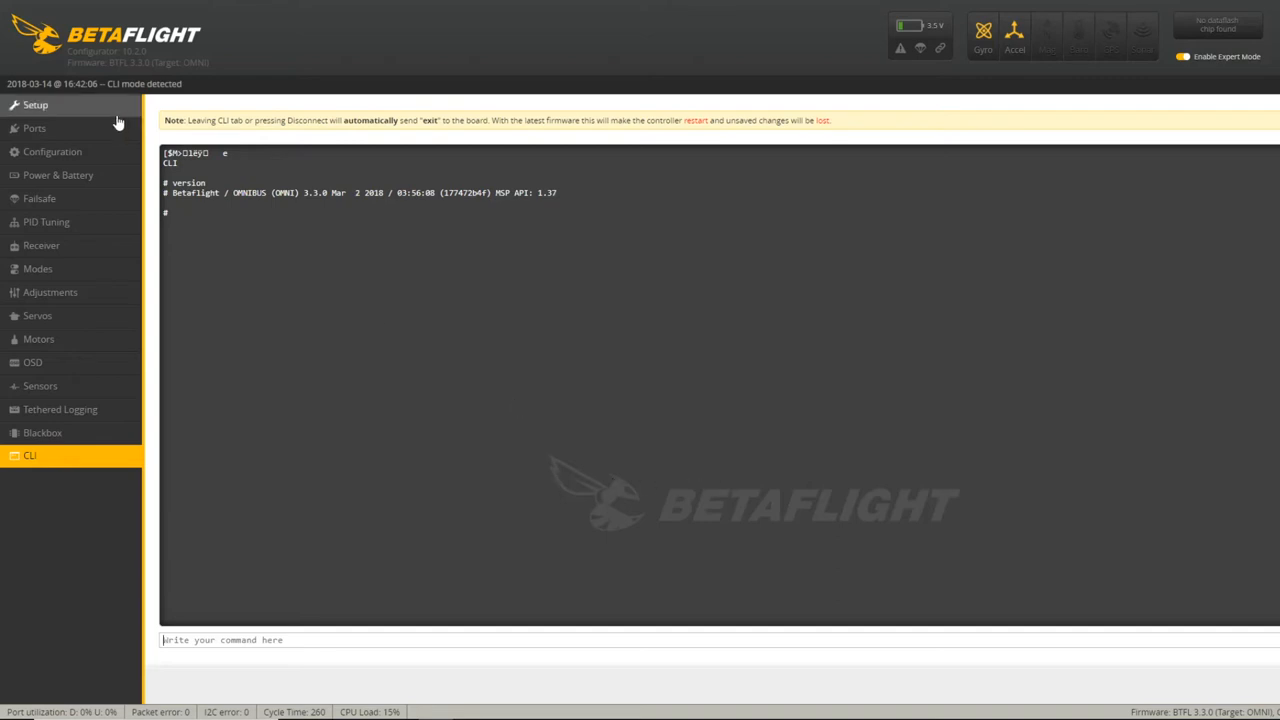
{"action": "left_click", "coordinate": [34, 128]}
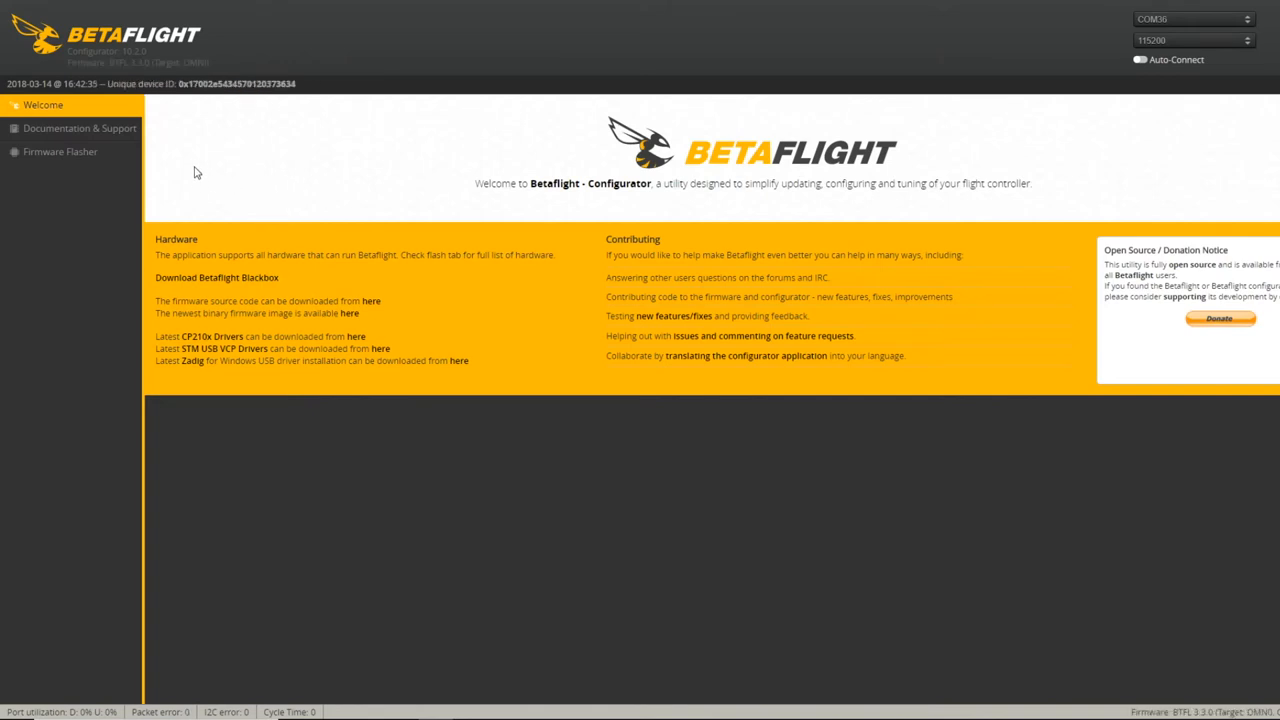
- Reconnect to the board and show the Ports page with UART settings
{"action": "left_click", "coordinate": [1176, 60]}
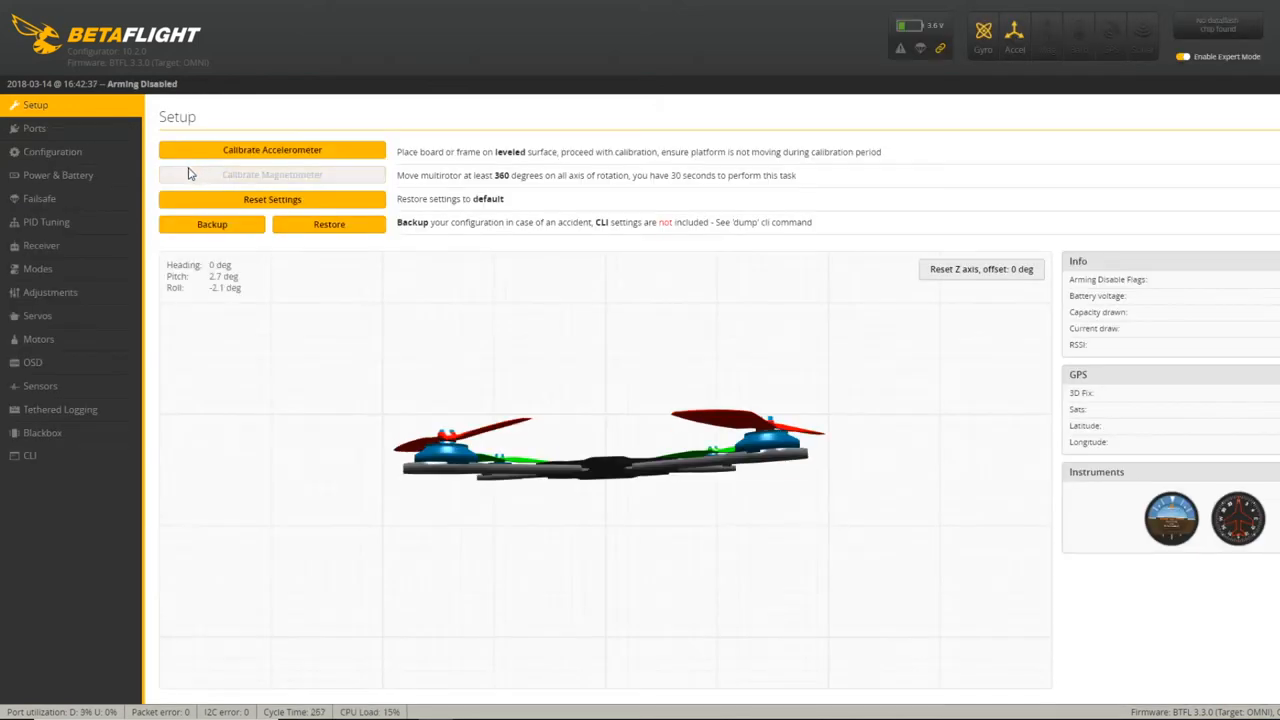
{"action": "mouse_move", "coordinate": [138, 116]}
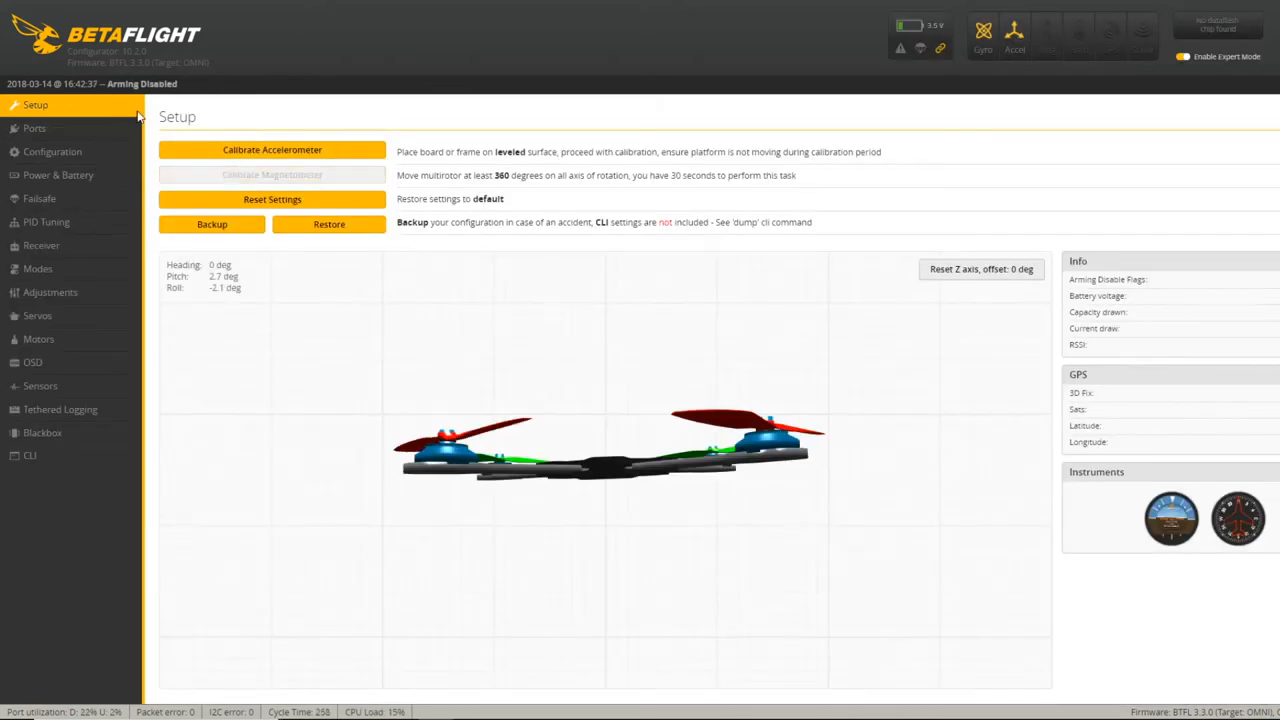
{"action": "left_click", "coordinate": [34, 128]}
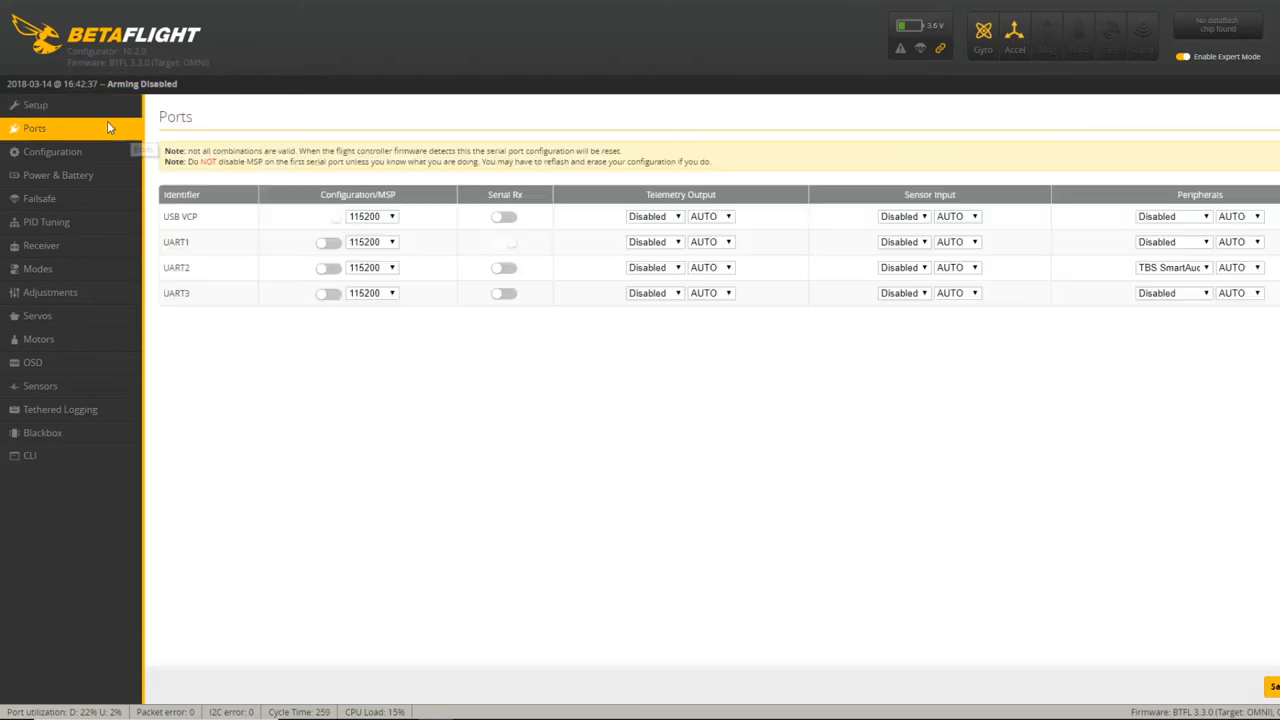
- Toggle the UART1 Serial Rx switch until it stays enabled
{"action": "left_click", "coordinate": [504, 240]}
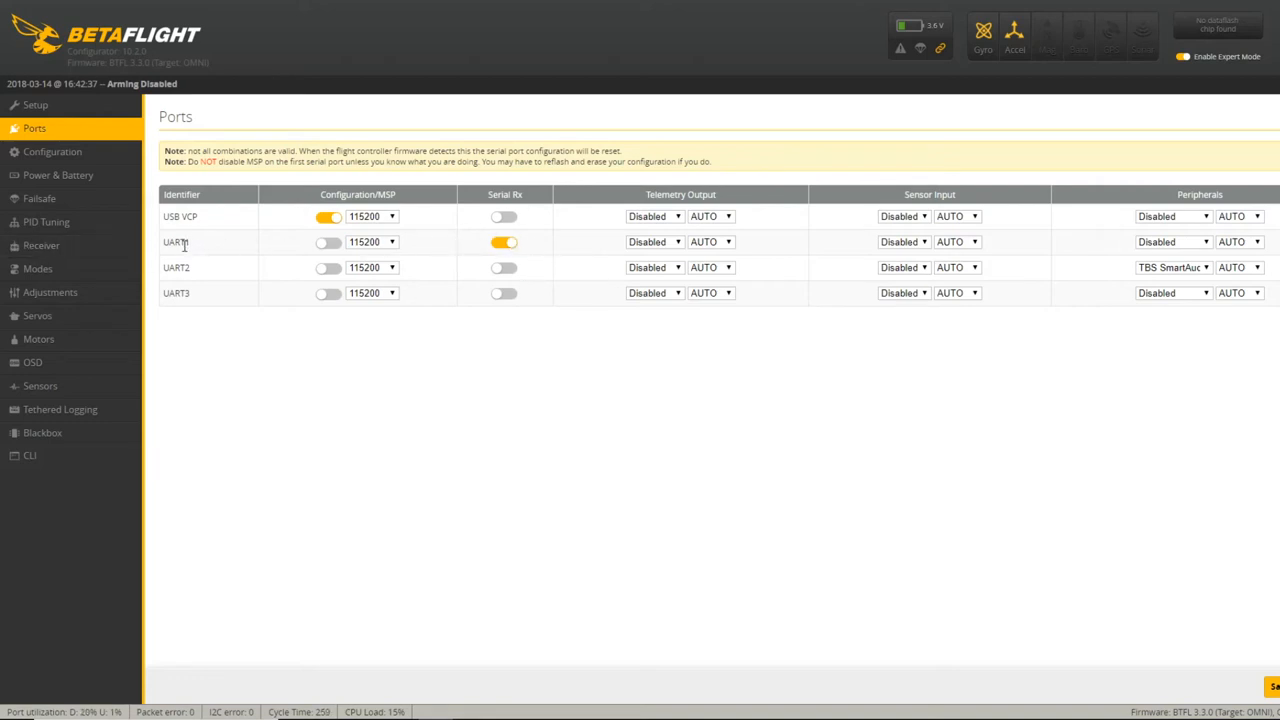
{"action": "left_click", "coordinate": [504, 240]}
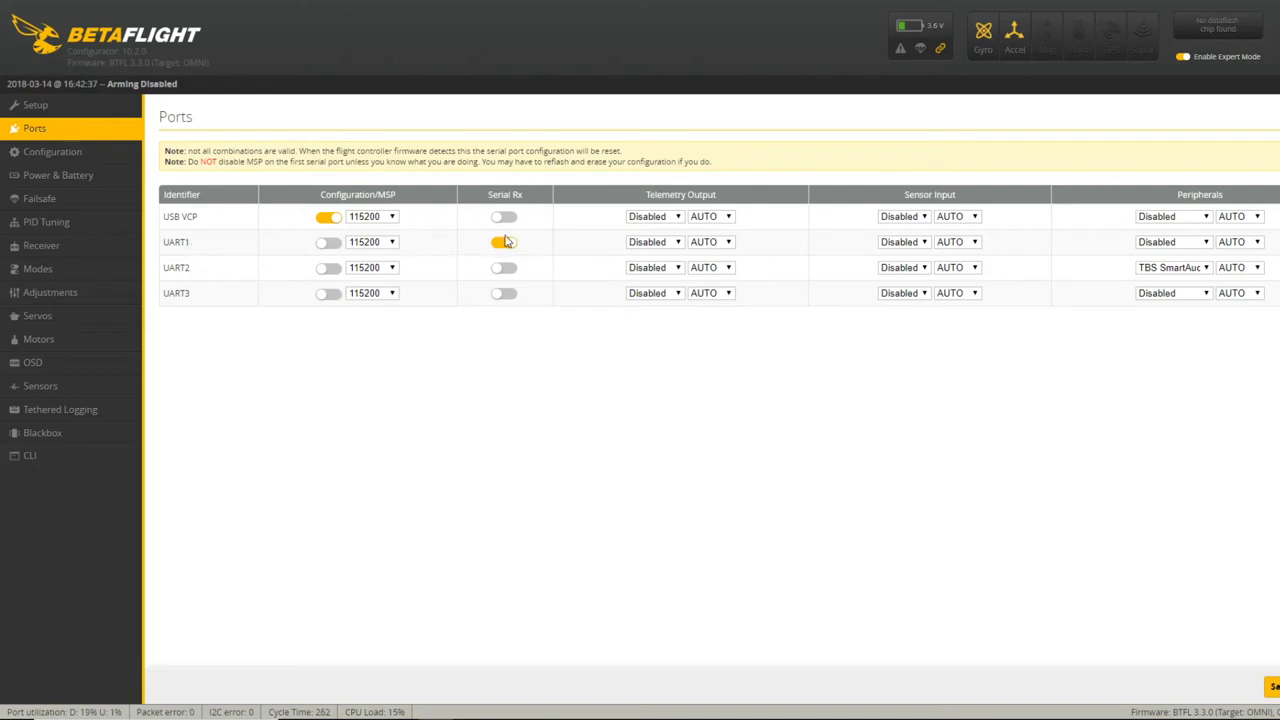
{"action": "left_click", "coordinate": [504, 240]}
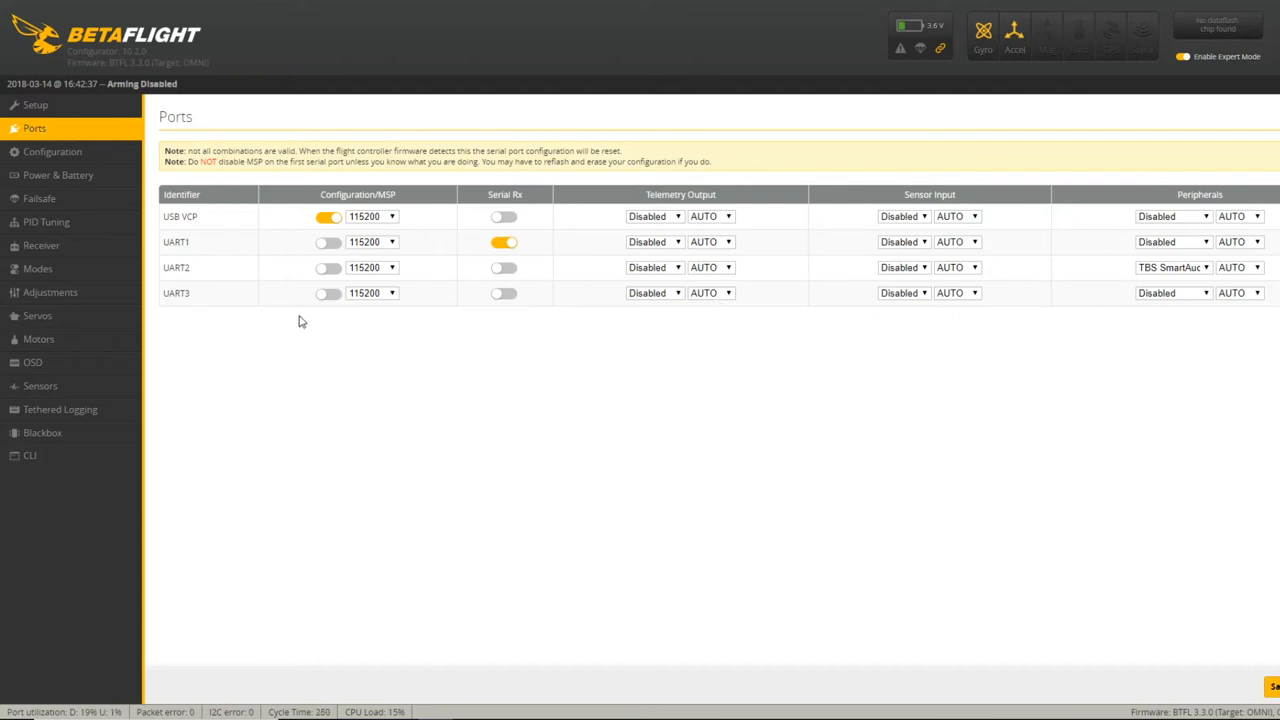
{"action": "mouse_move", "coordinate": [200, 276]}
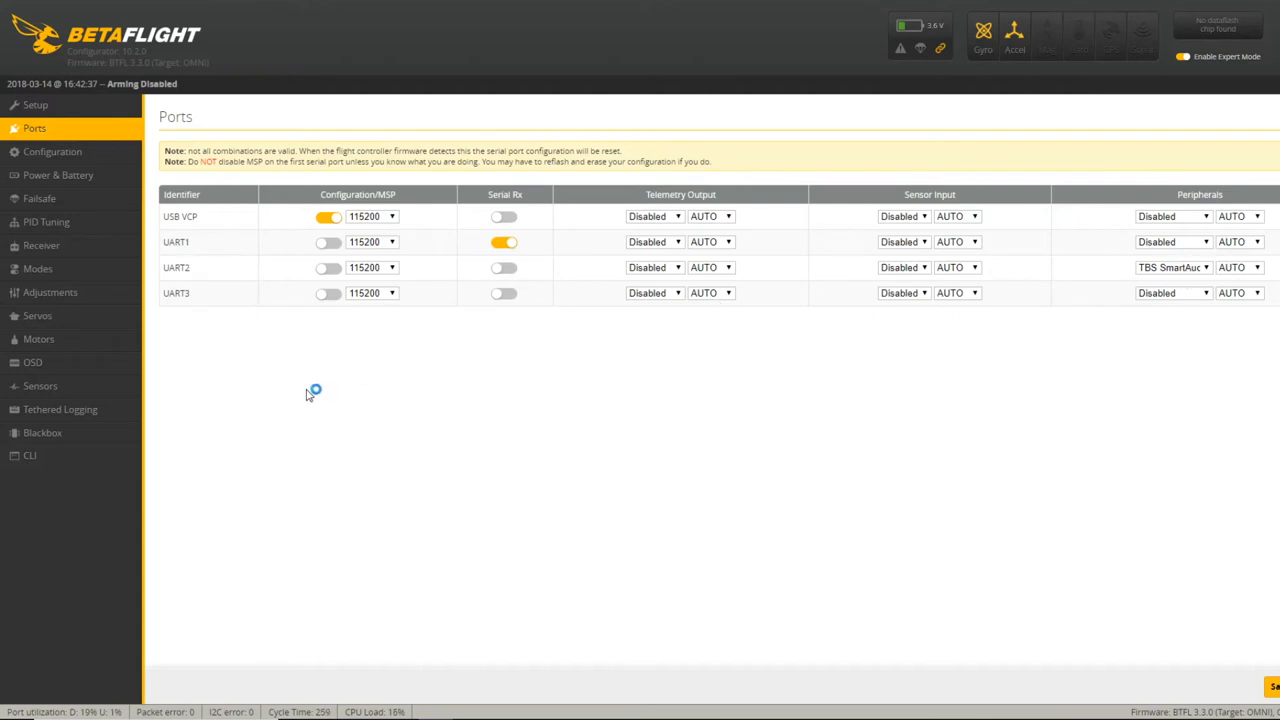
{"action": "mouse_move", "coordinate": [208, 298]}
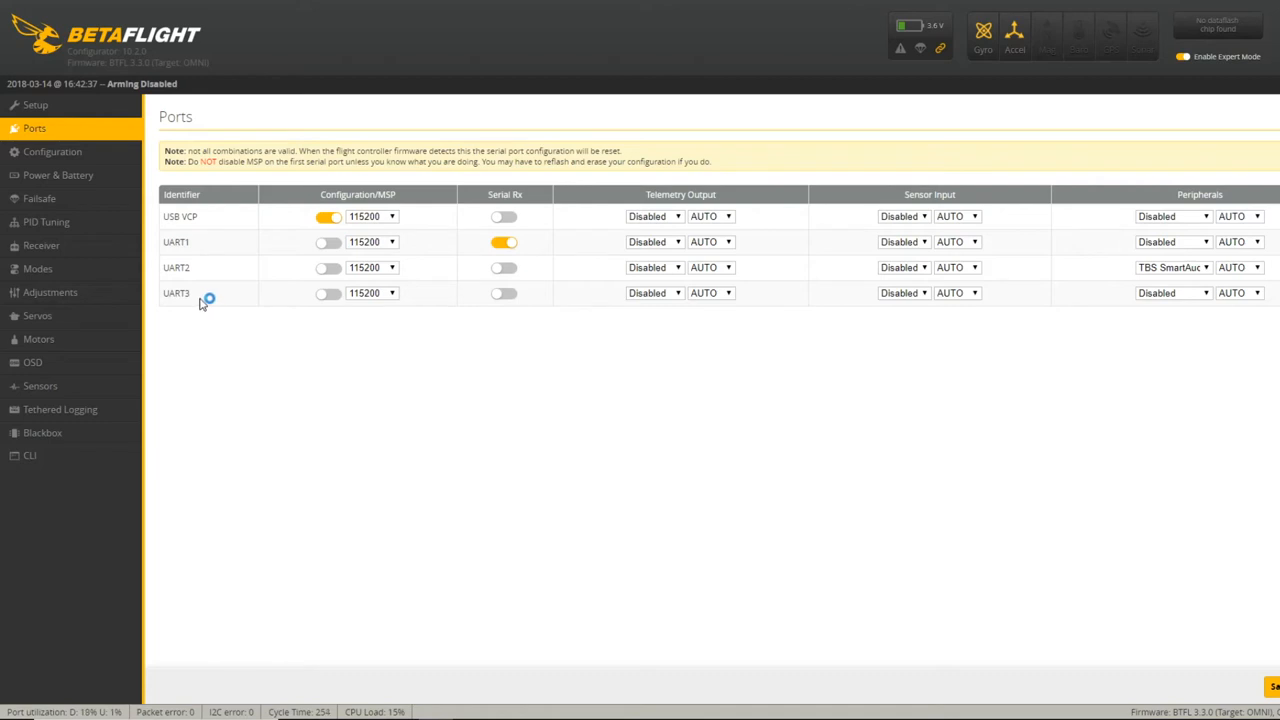
{"action": "mouse_move", "coordinate": [496, 300]}
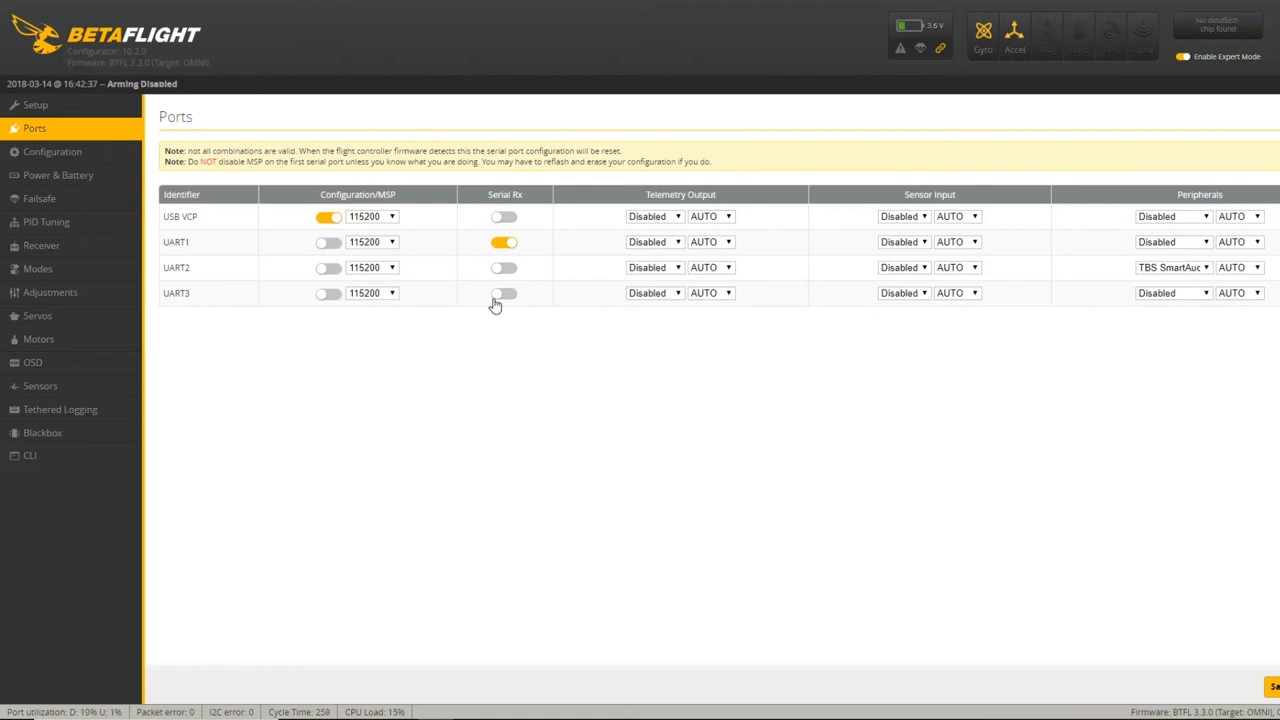
{"action": "mouse_move", "coordinate": [496, 304]}
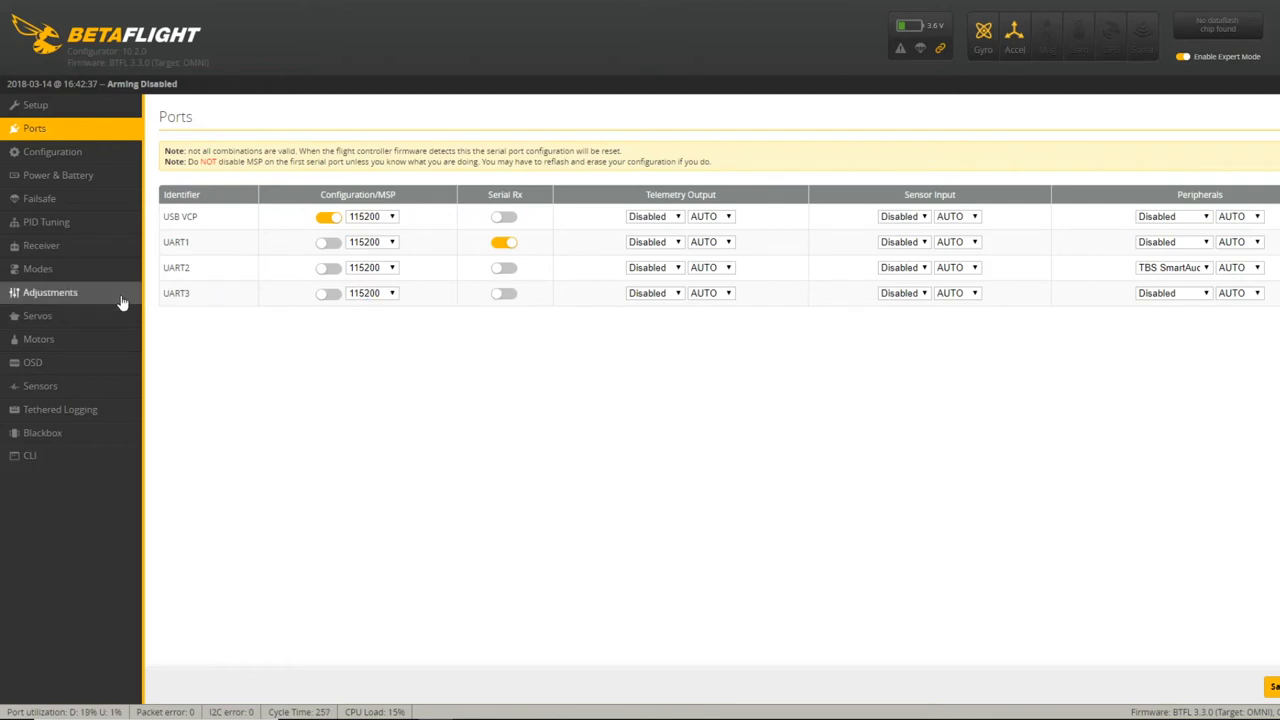
{"action": "mouse_move", "coordinate": [4, 70]}
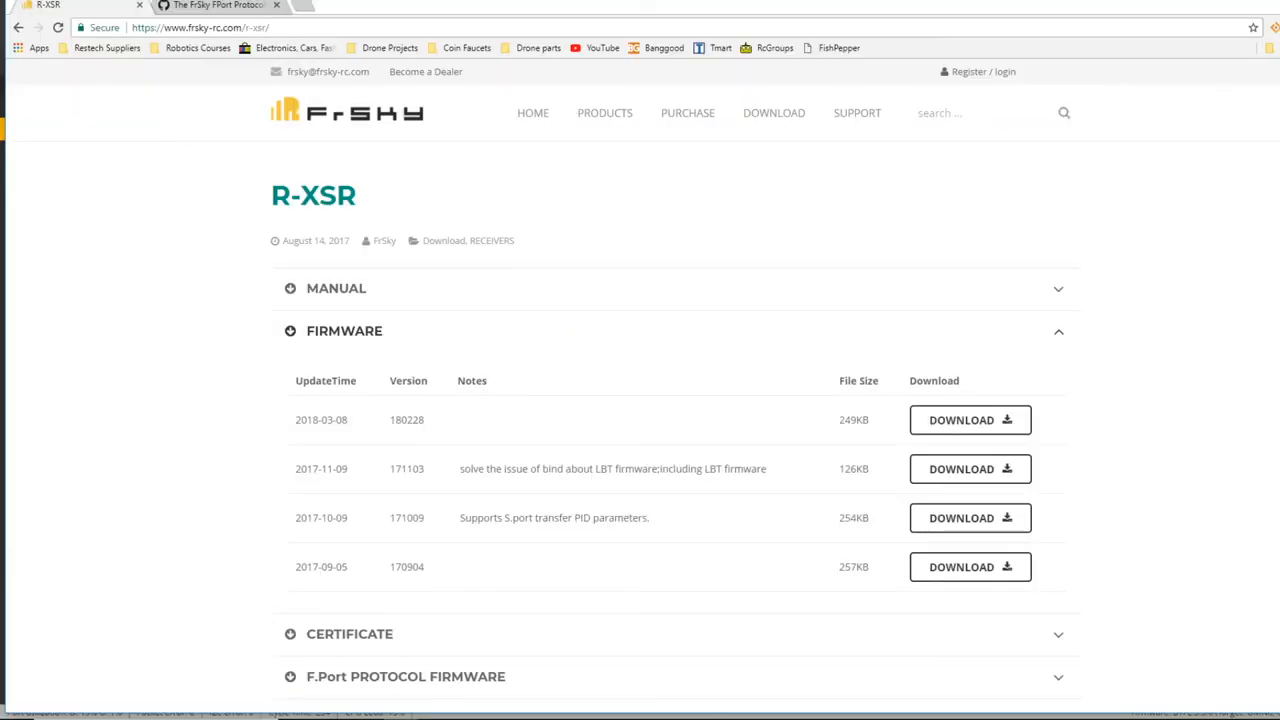
- Return to the FPort wiki's configuration step and highlight the F3/F7 CLI command block
{"action": "left_click", "coordinate": [218, 4]}
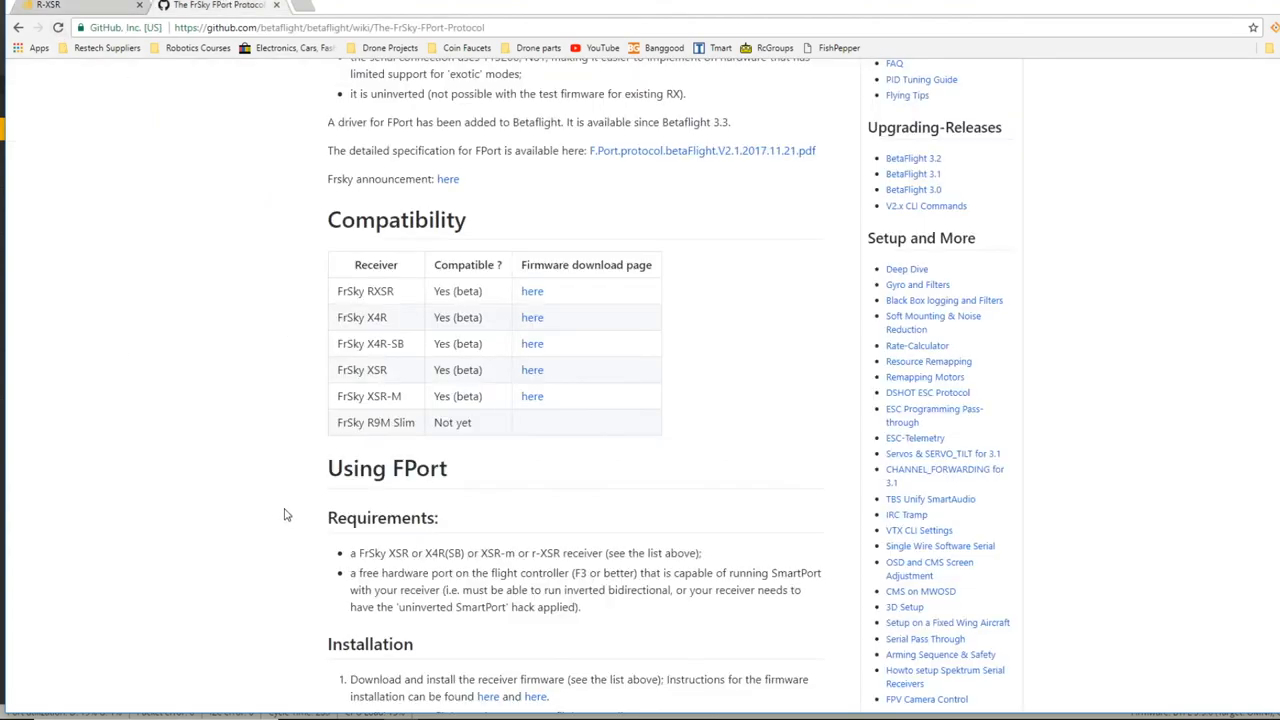
{"action": "scroll", "scroll_direction": "down", "scroll_amount": 3}
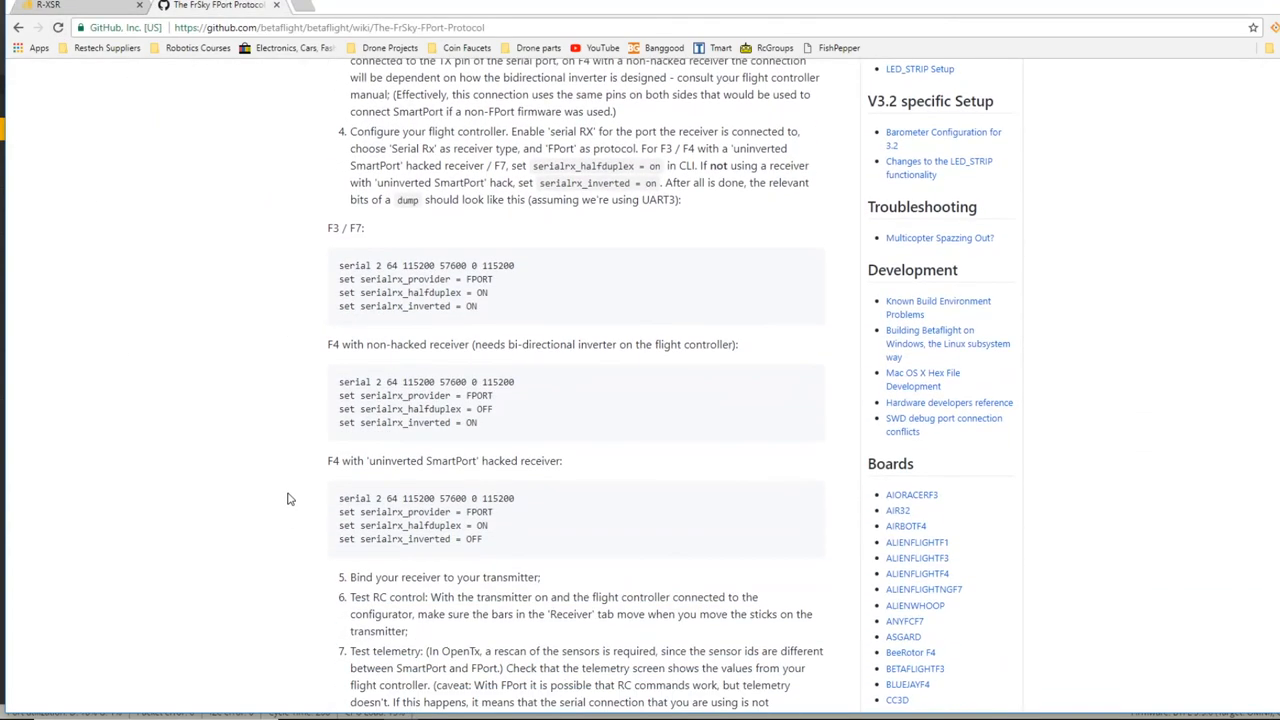
{"action": "mouse_move", "coordinate": [342, 308]}
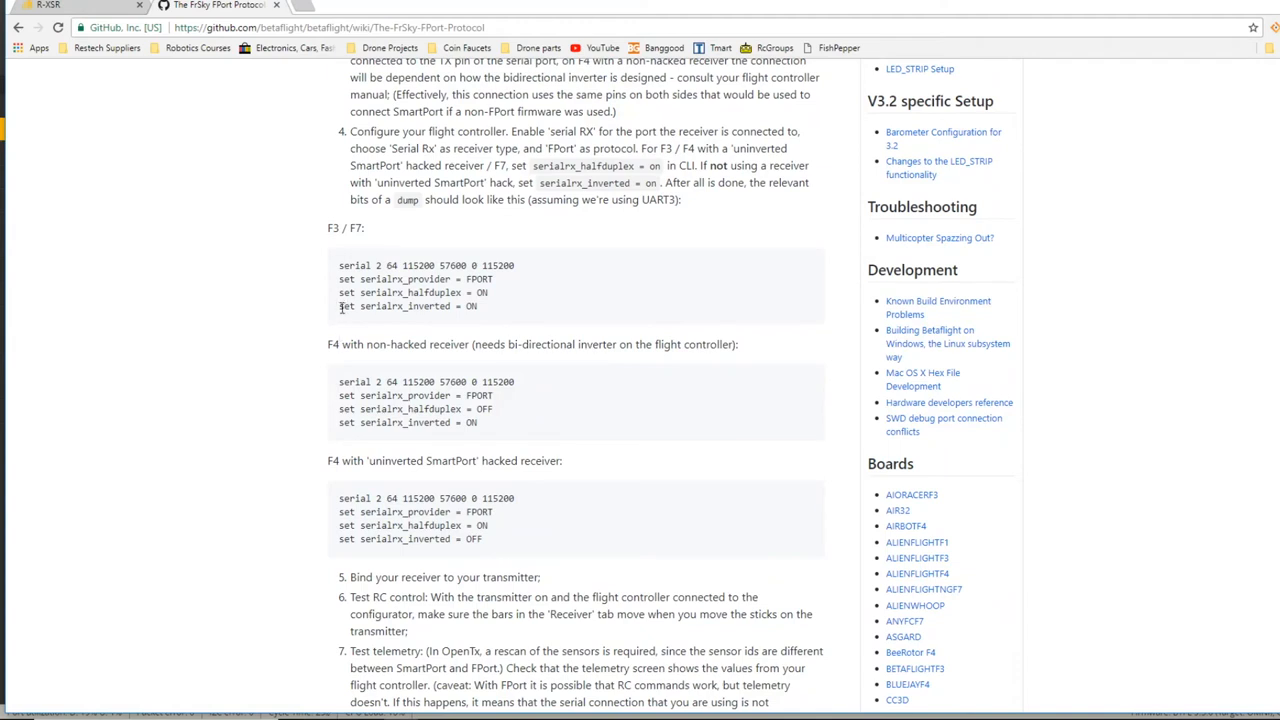
{"action": "mouse_move", "coordinate": [512, 310]}
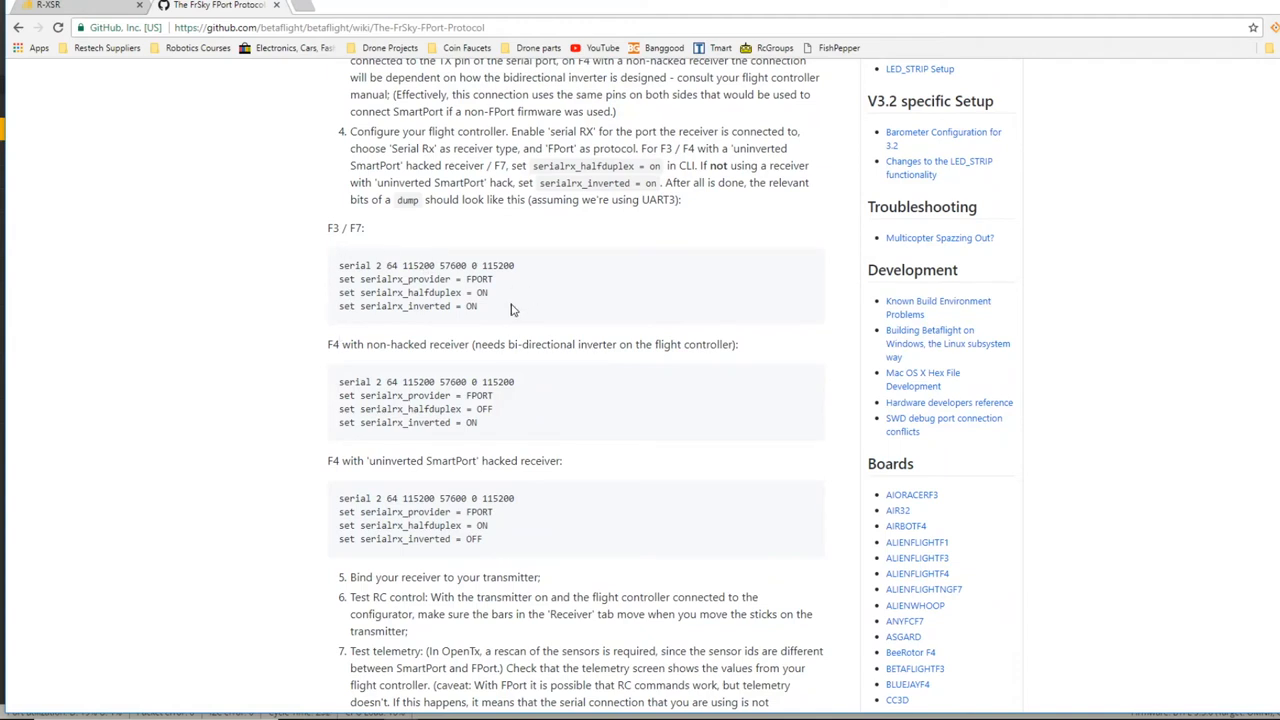
{"action": "mouse_move", "coordinate": [488, 314]}
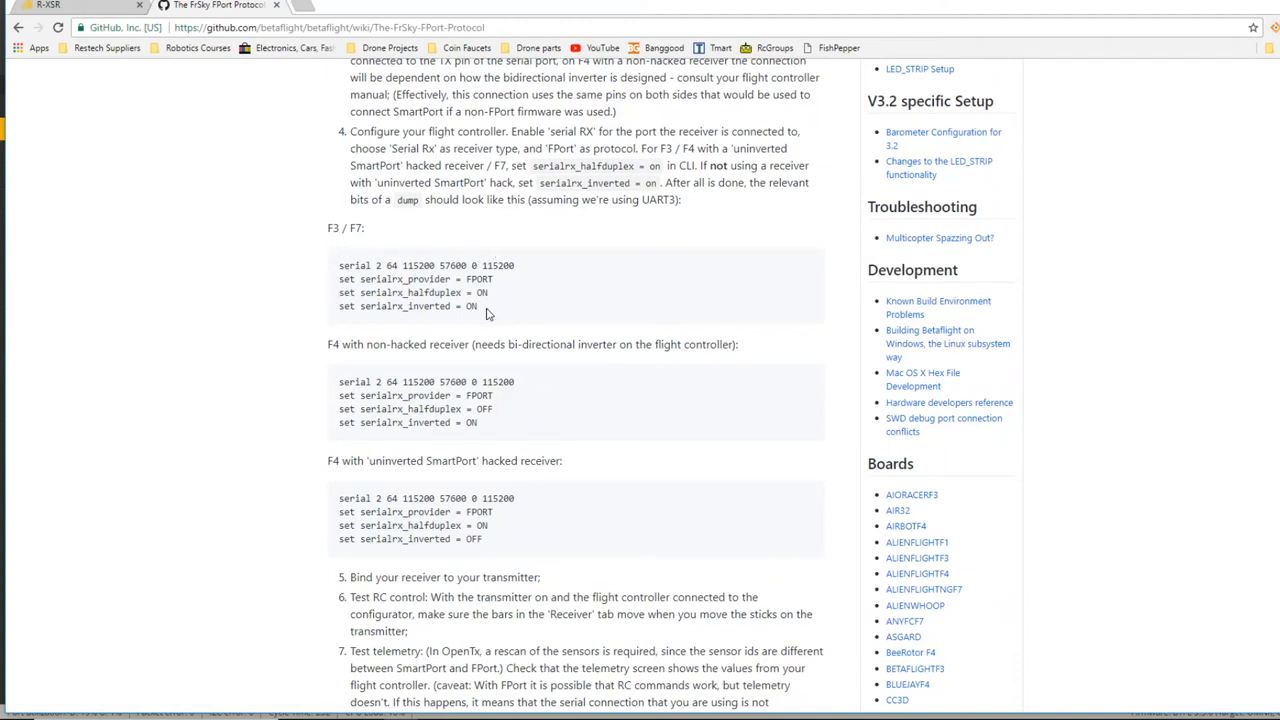
{"action": "left_click_drag", "start_coordinate": [340, 264], "coordinate": [478, 306]}
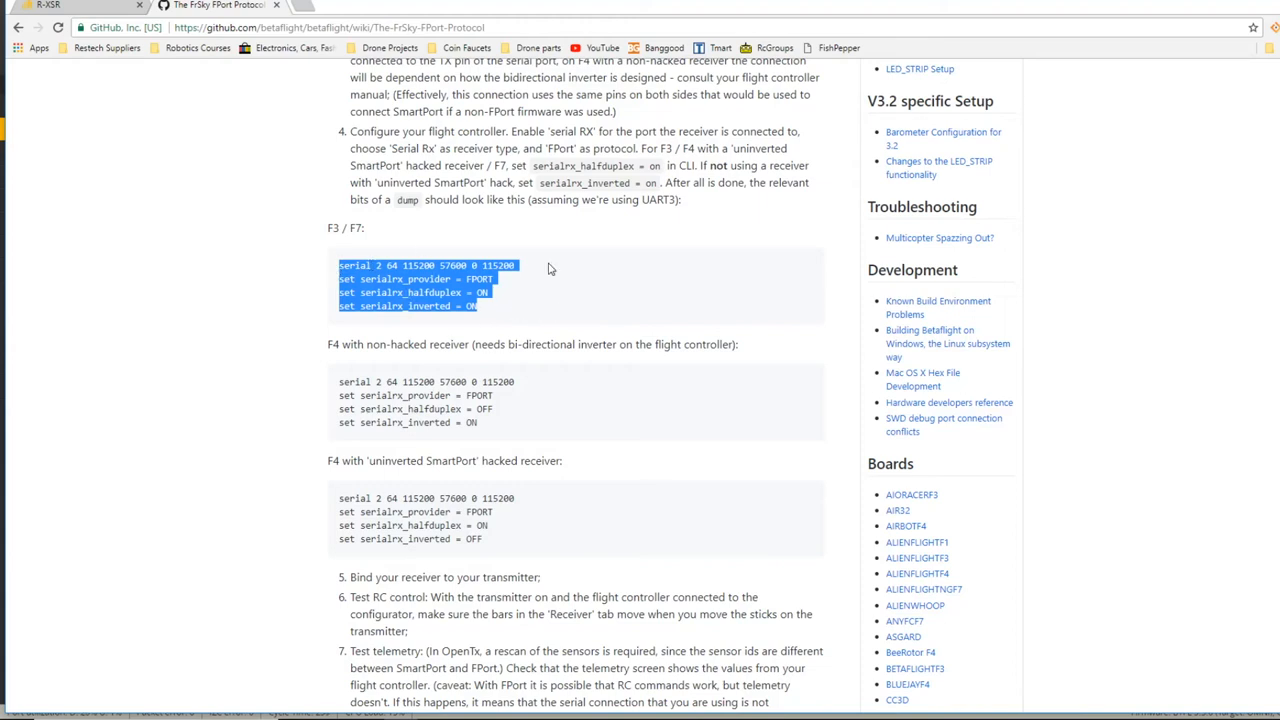
{"action": "left_click", "coordinate": [338, 280]}
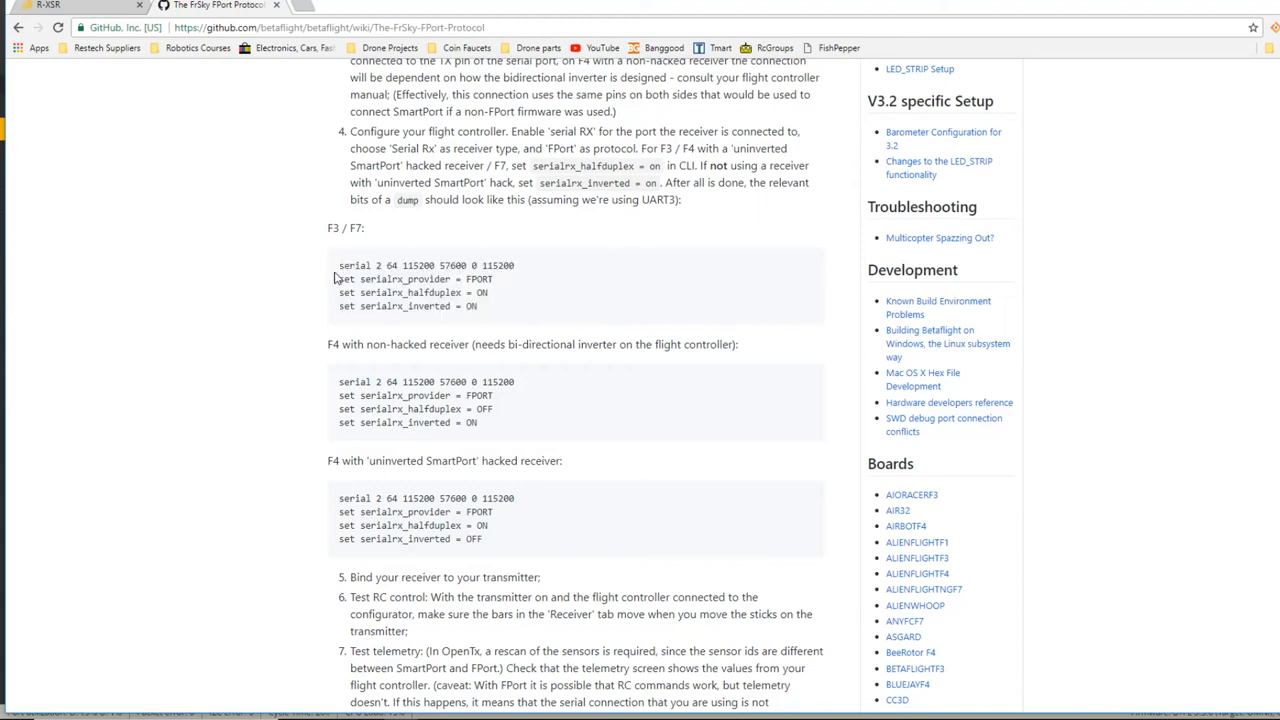
{"action": "mouse_move", "coordinate": [380, 264]}
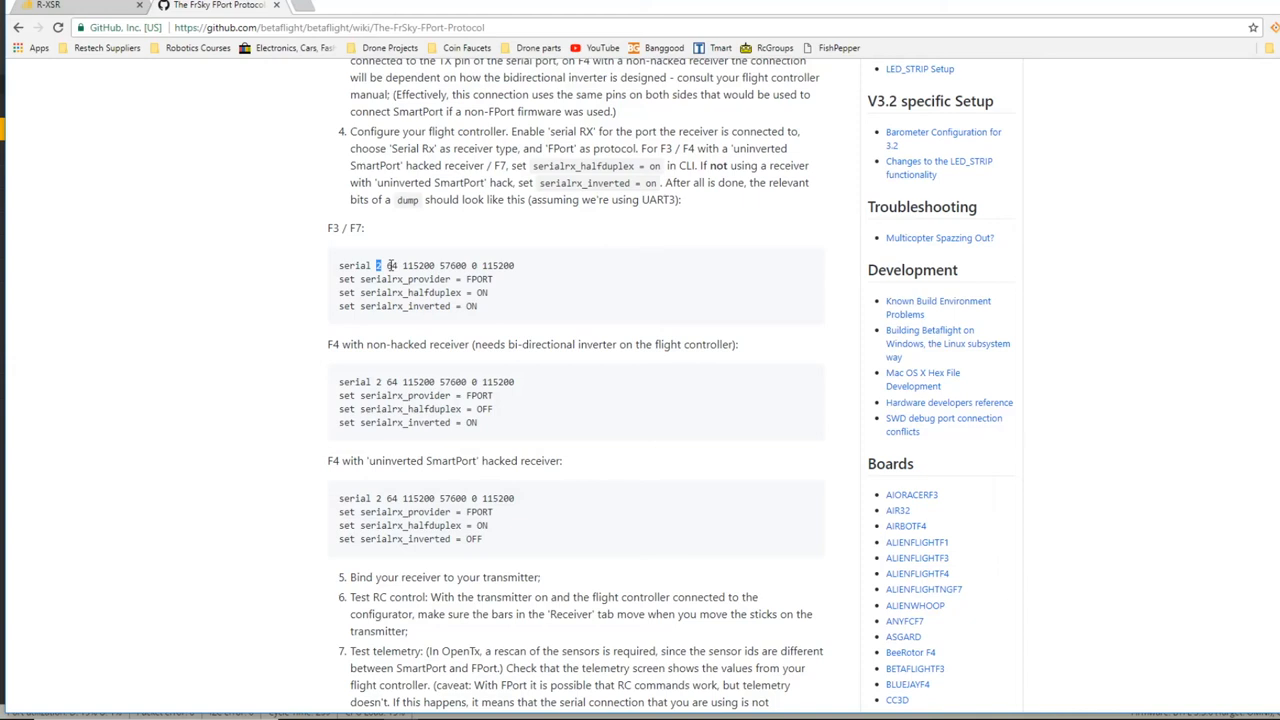
{"action": "mouse_move", "coordinate": [738, 232]}
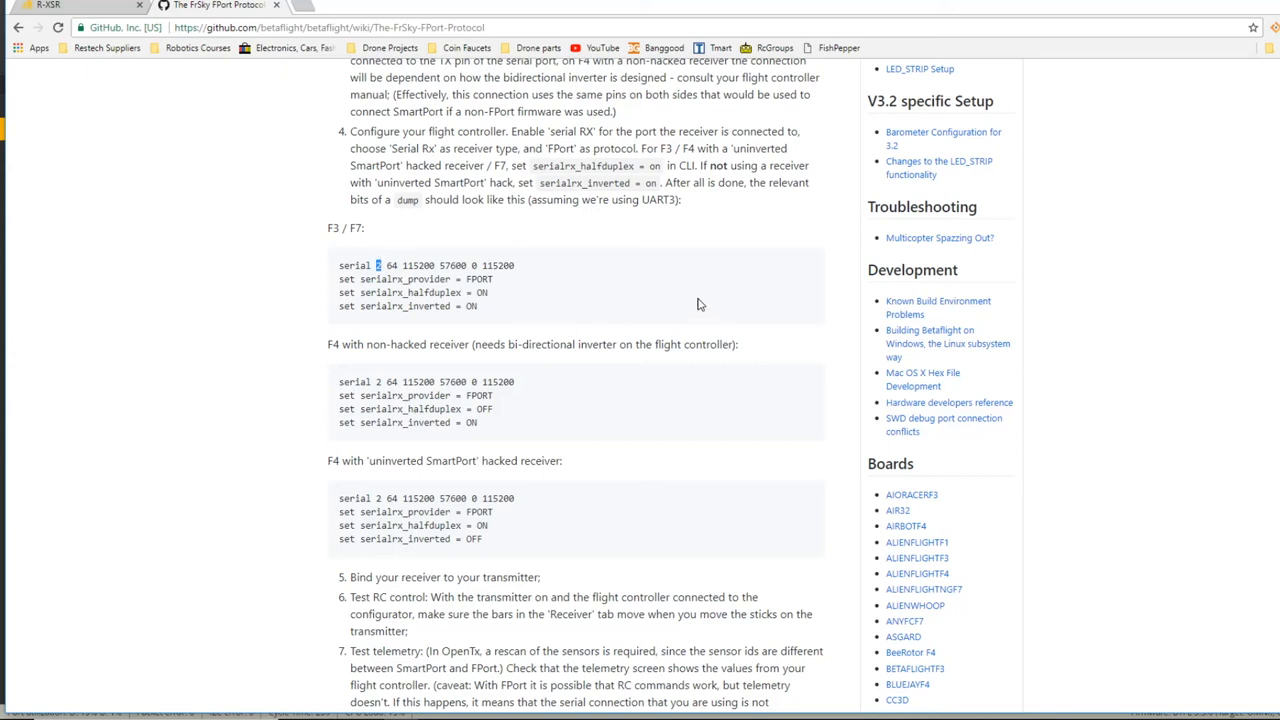
{"action": "mouse_move", "coordinate": [644, 264]}
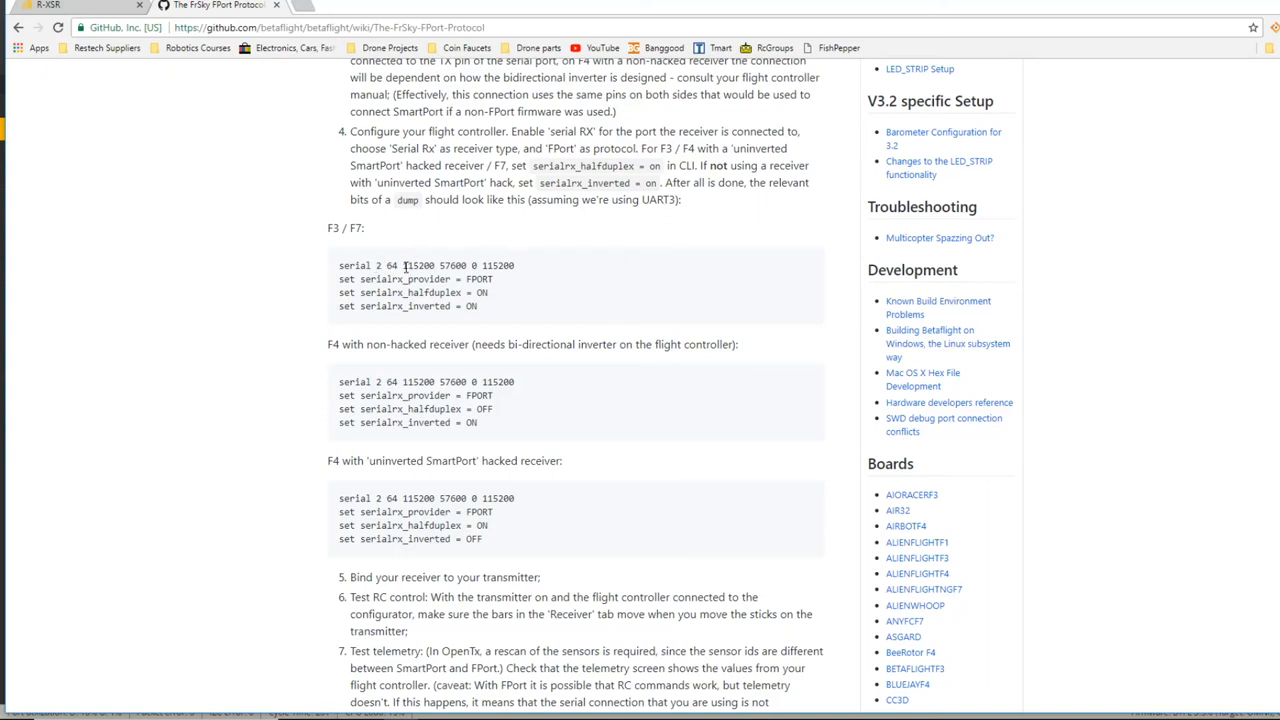
{"action": "mouse_move", "coordinate": [424, 298]}
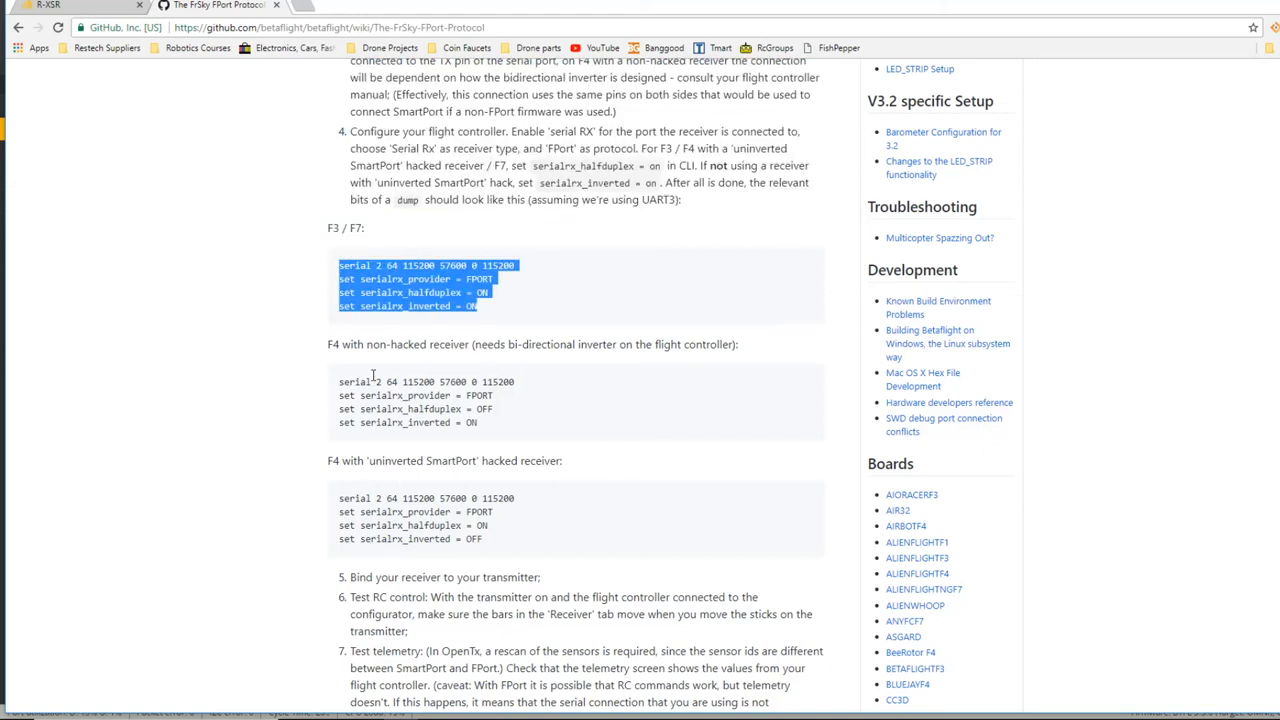
{"action": "mouse_move", "coordinate": [358, 364]}
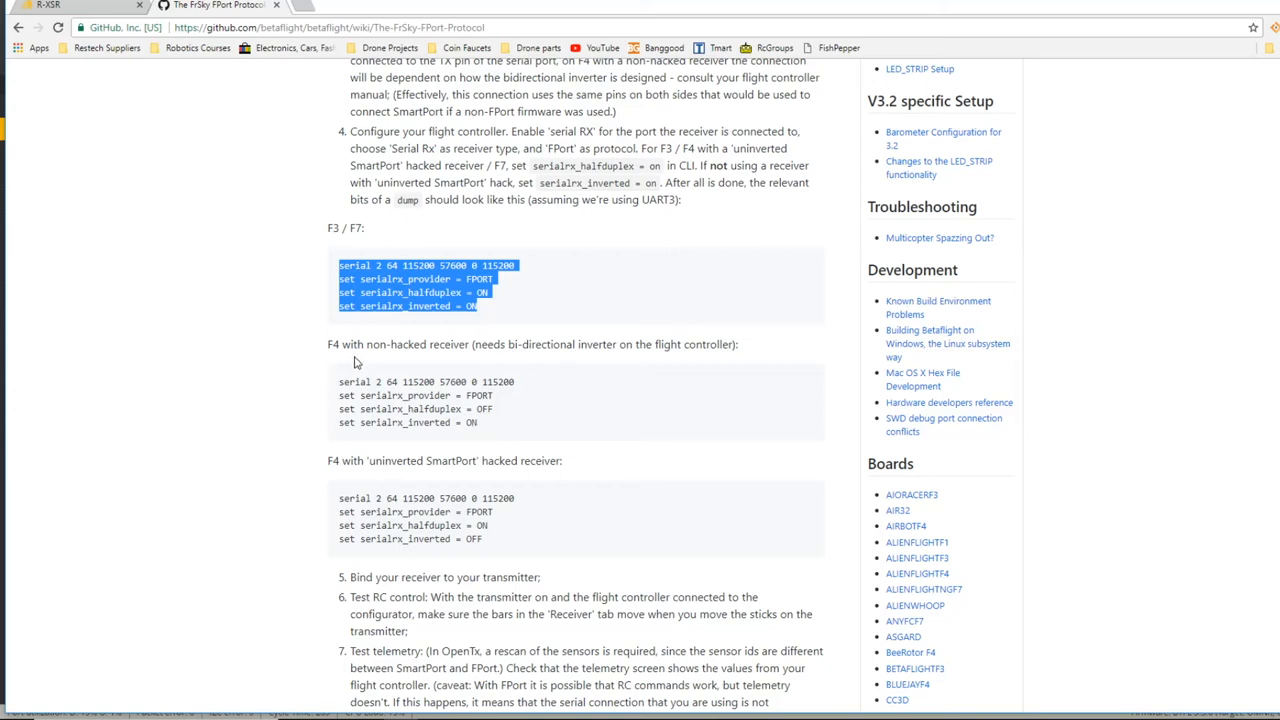
{"action": "mouse_move", "coordinate": [440, 360]}
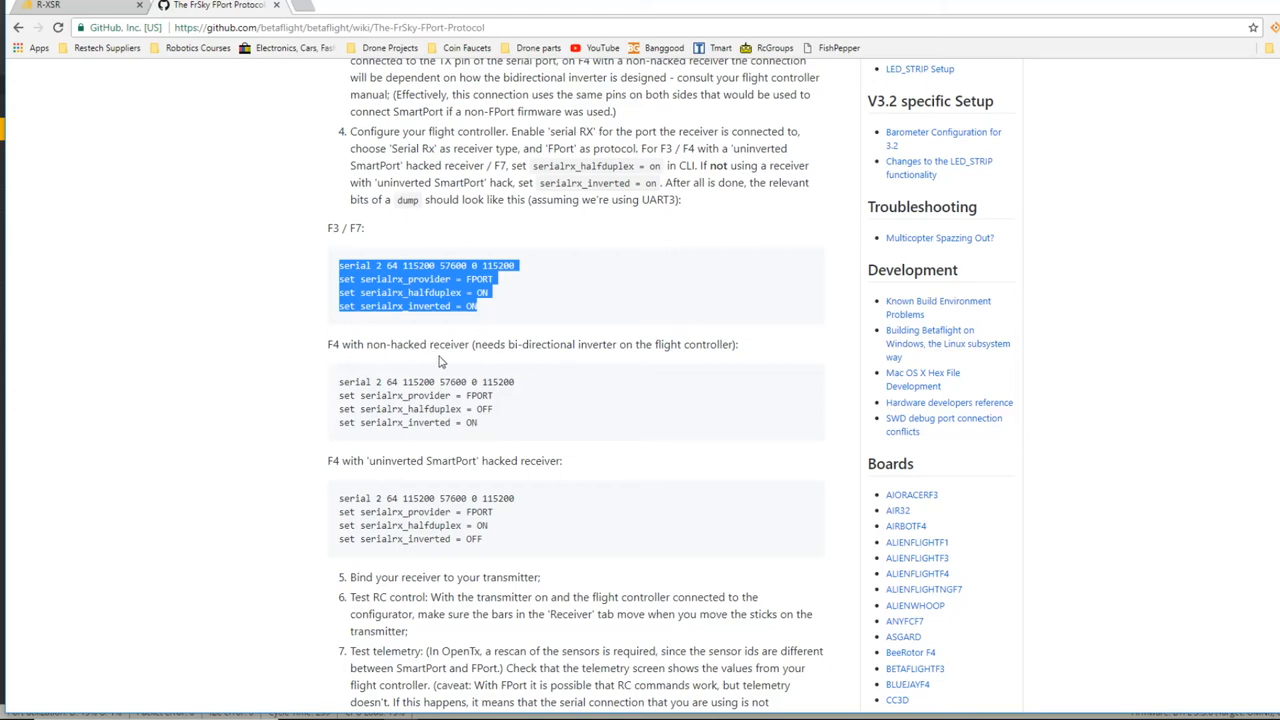
{"action": "mouse_move", "coordinate": [440, 356]}
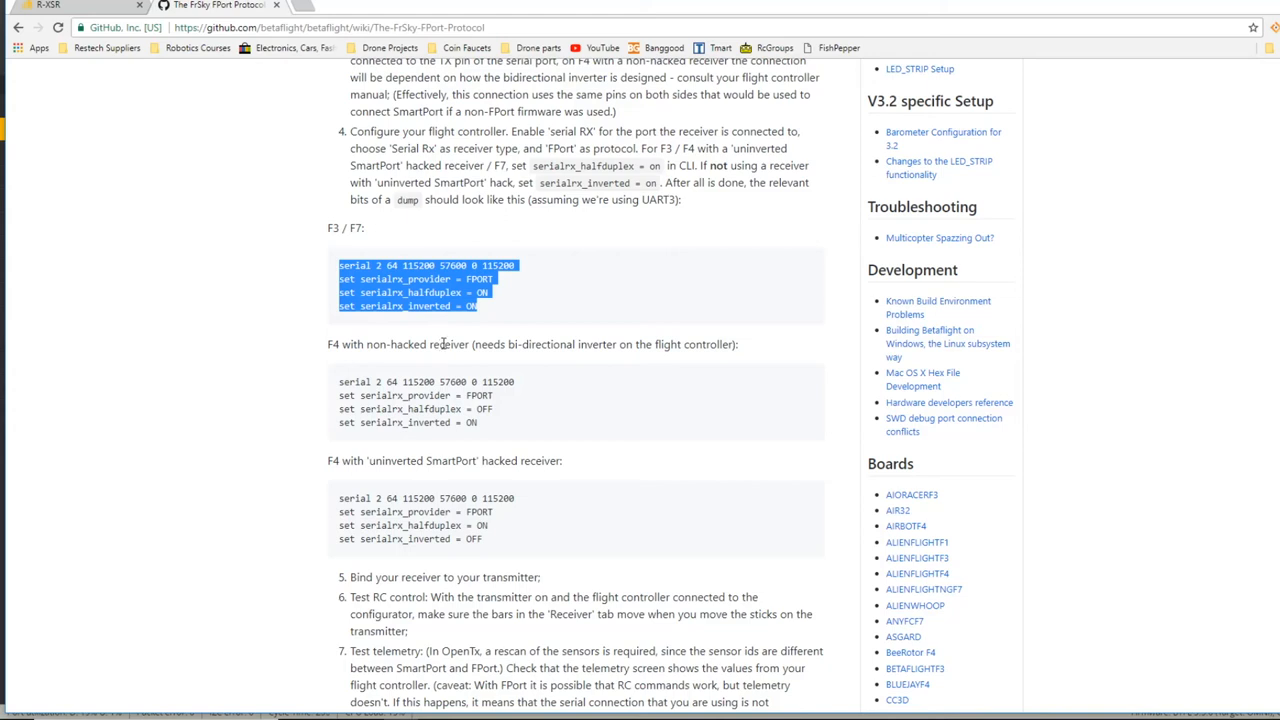
{"action": "mouse_move", "coordinate": [390, 374]}
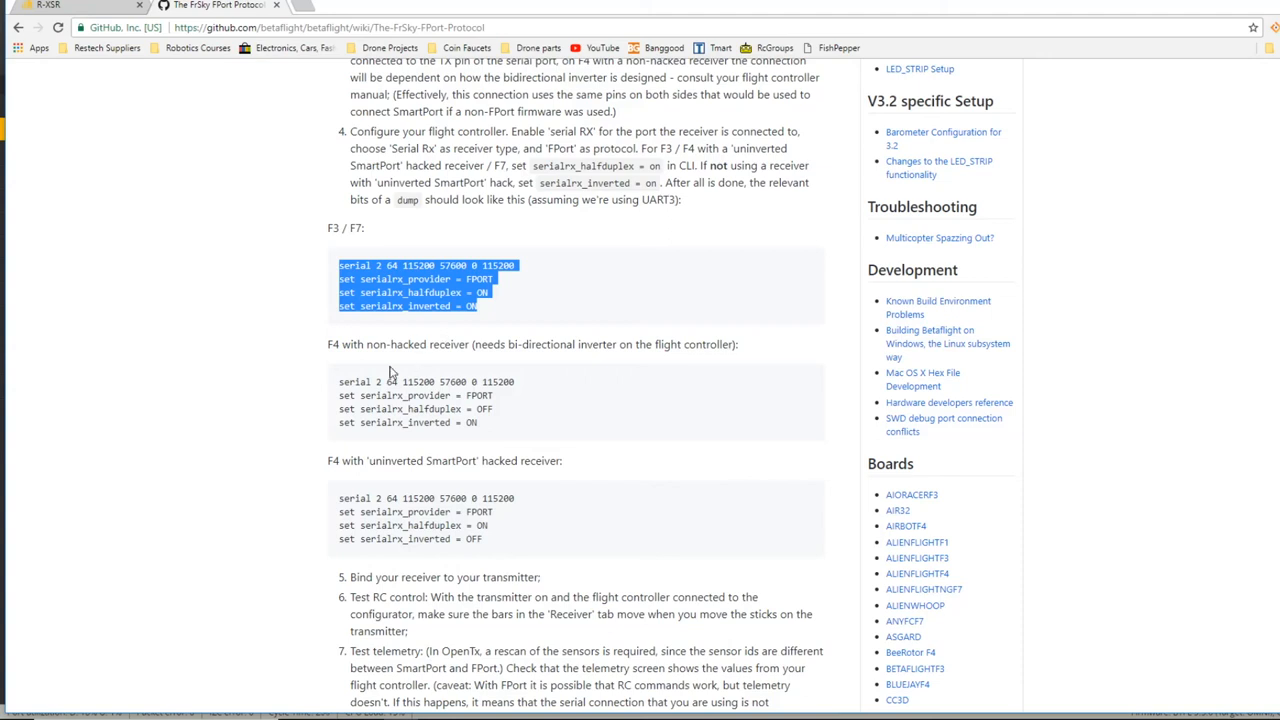
{"action": "mouse_move", "coordinate": [478, 424]}
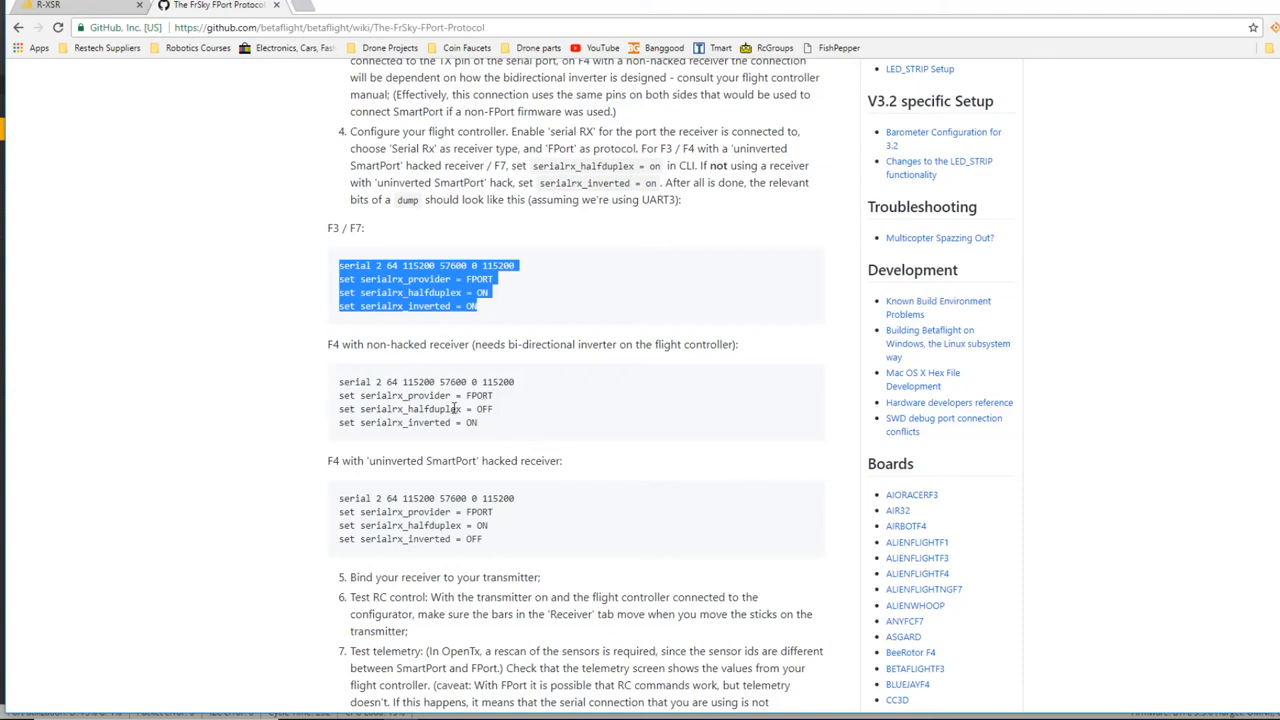
{"action": "mouse_move", "coordinate": [338, 476]}
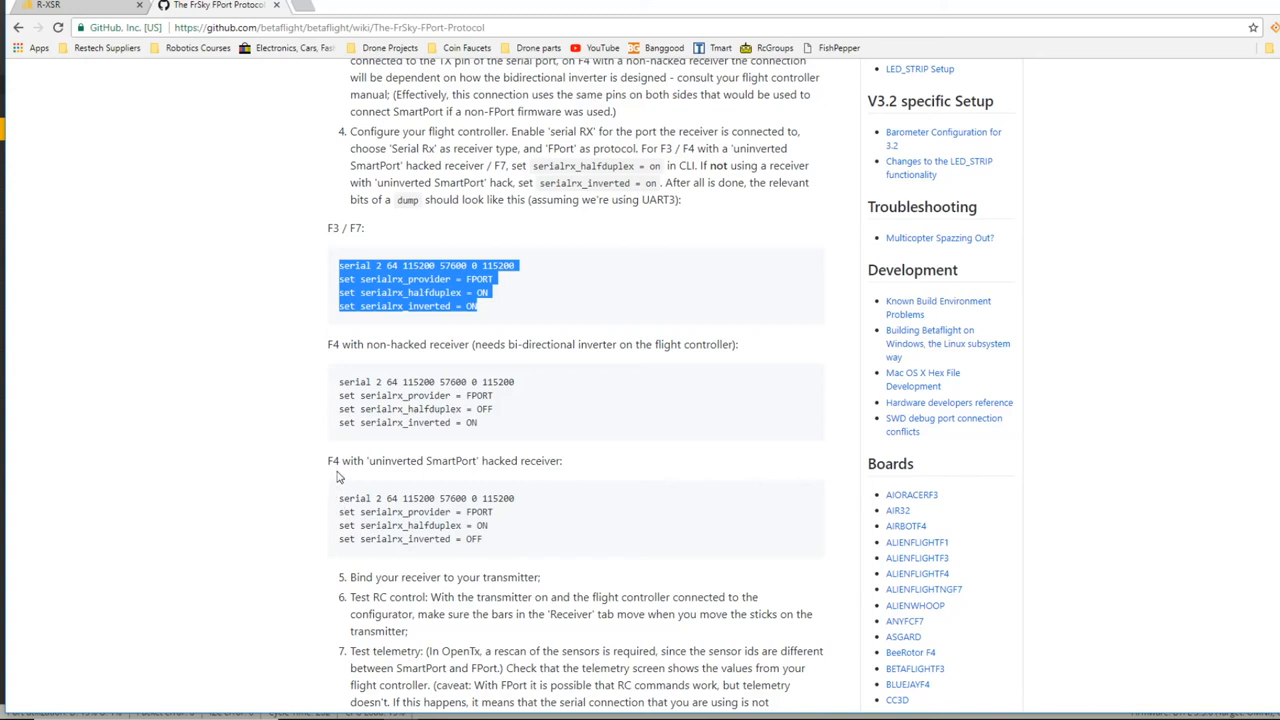
{"action": "mouse_move", "coordinate": [400, 478]}
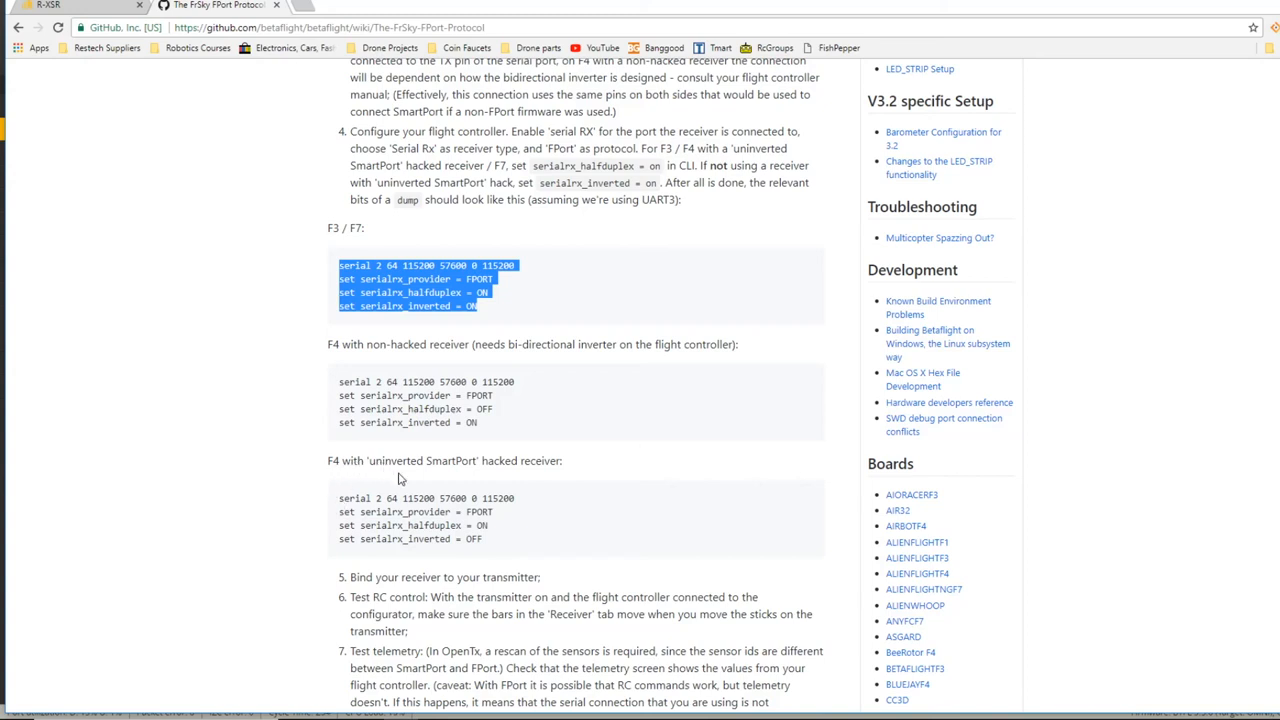
{"action": "mouse_move", "coordinate": [346, 512]}
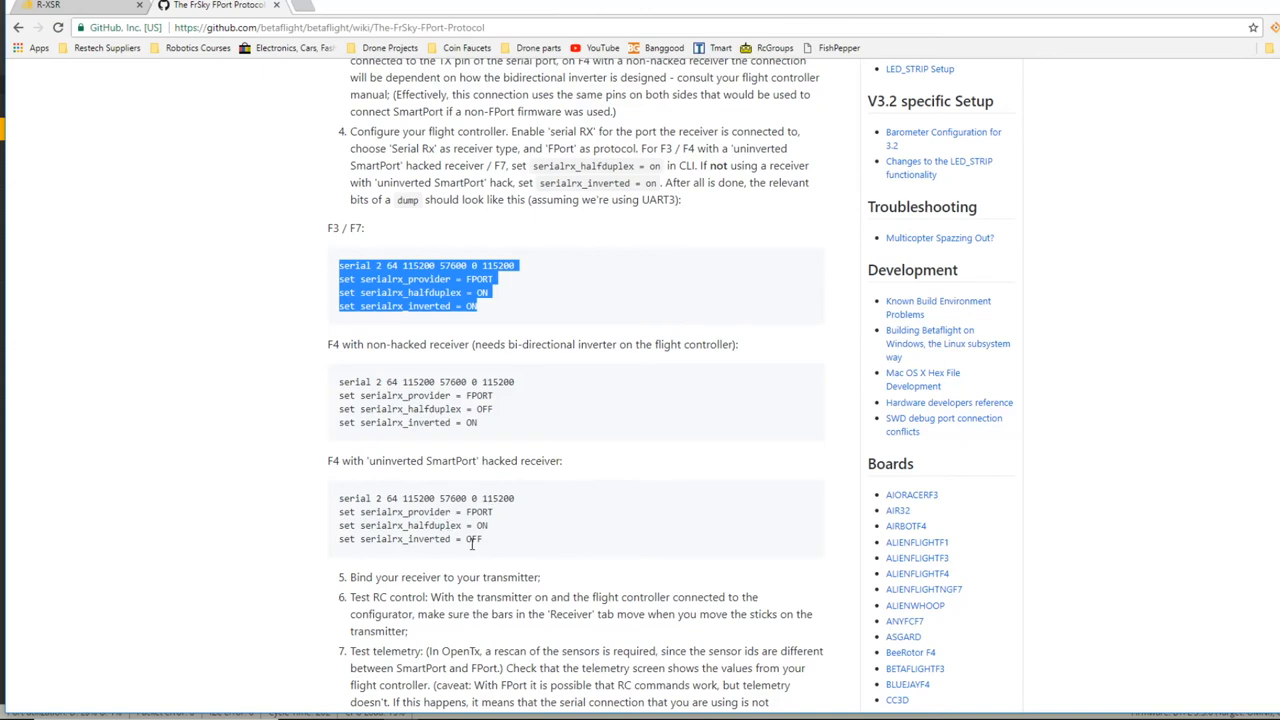
- Highlight the F4 FPort CLI settings on the Betaflight wiki for comparison
{"action": "left_click", "coordinate": [488, 312]}
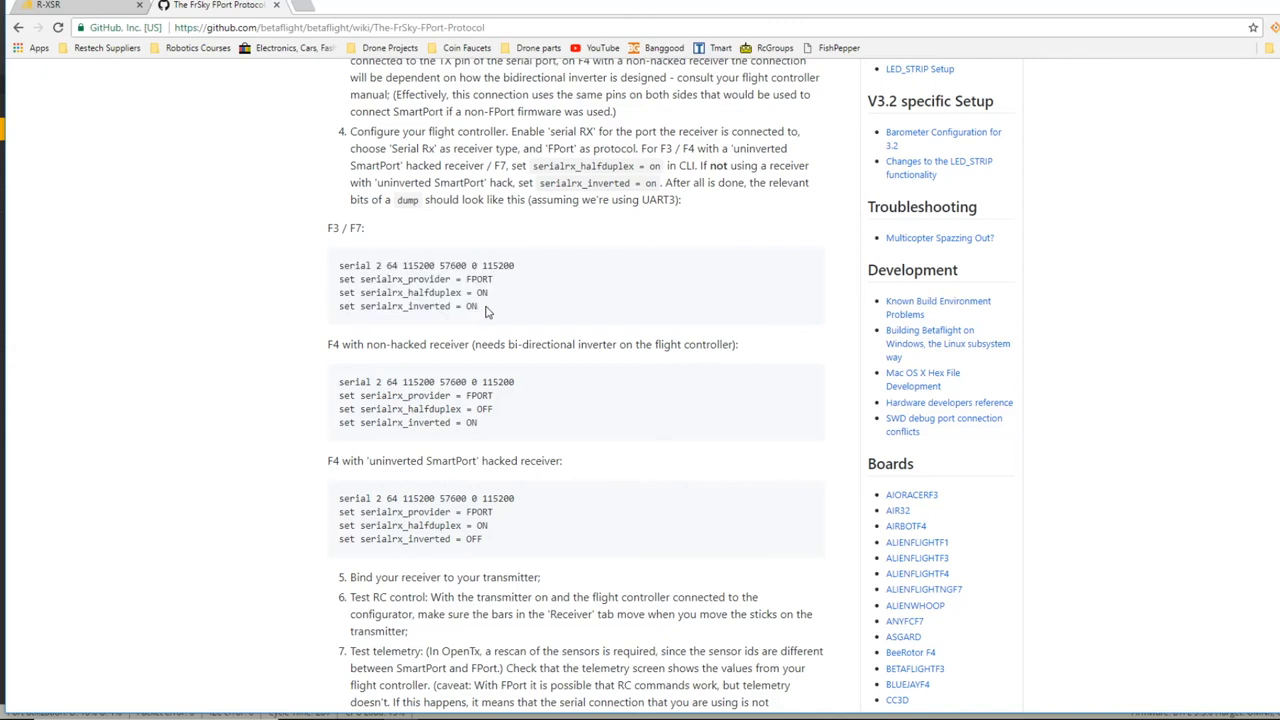
{"action": "left_click_drag", "start_coordinate": [340, 264], "coordinate": [478, 304]}
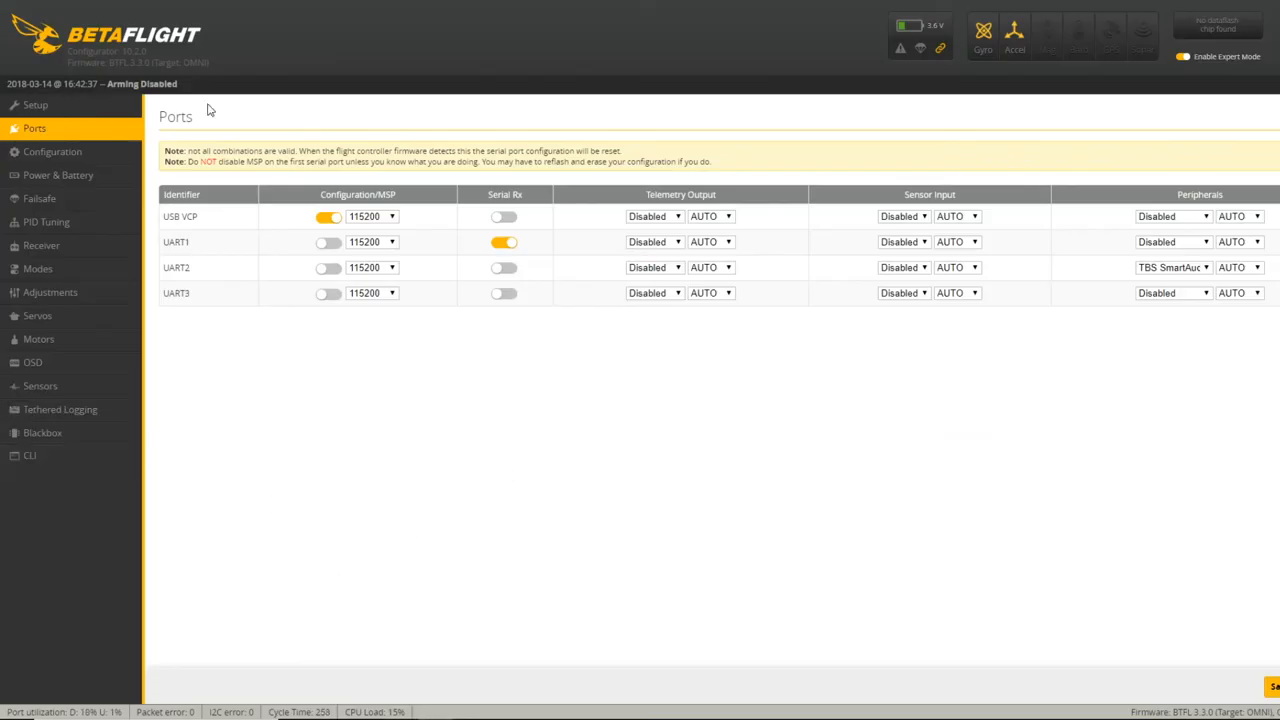
- Review the Configuration page's serial-based receiver mode with FrSky FPort provider
{"action": "left_click", "coordinate": [52, 152]}
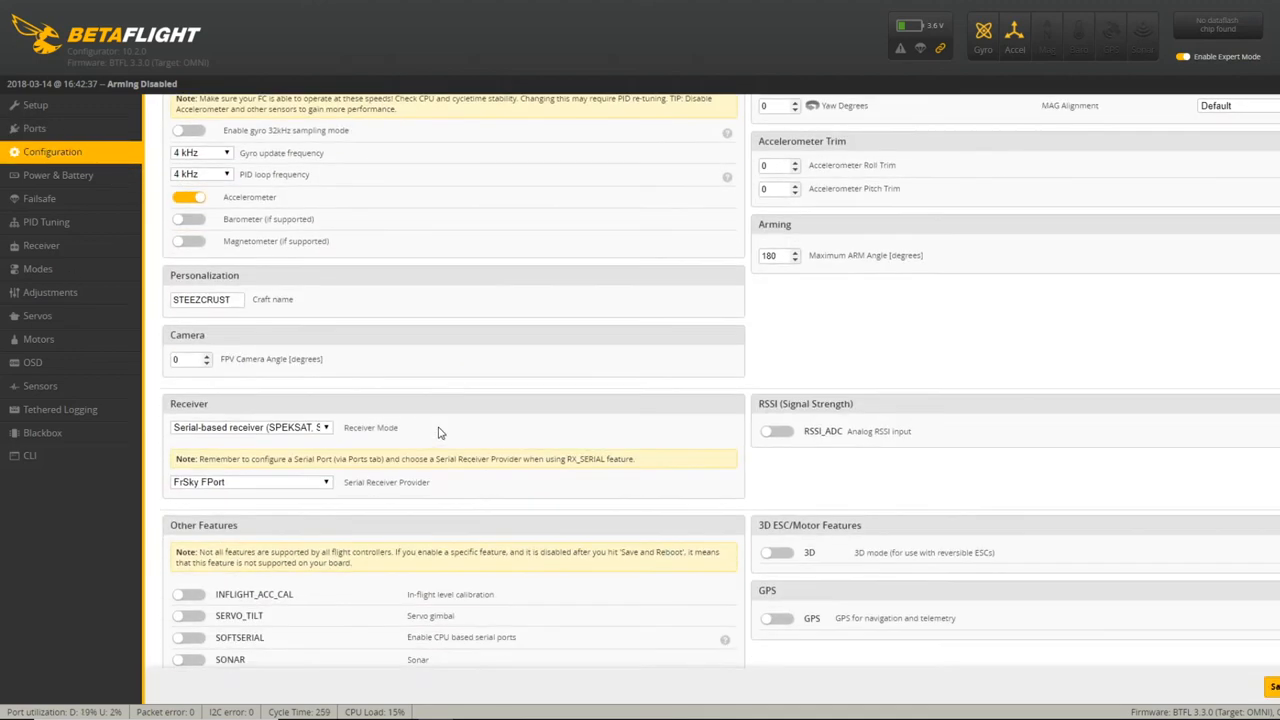
{"action": "scroll", "scroll_direction": "down", "scroll_amount": 3}
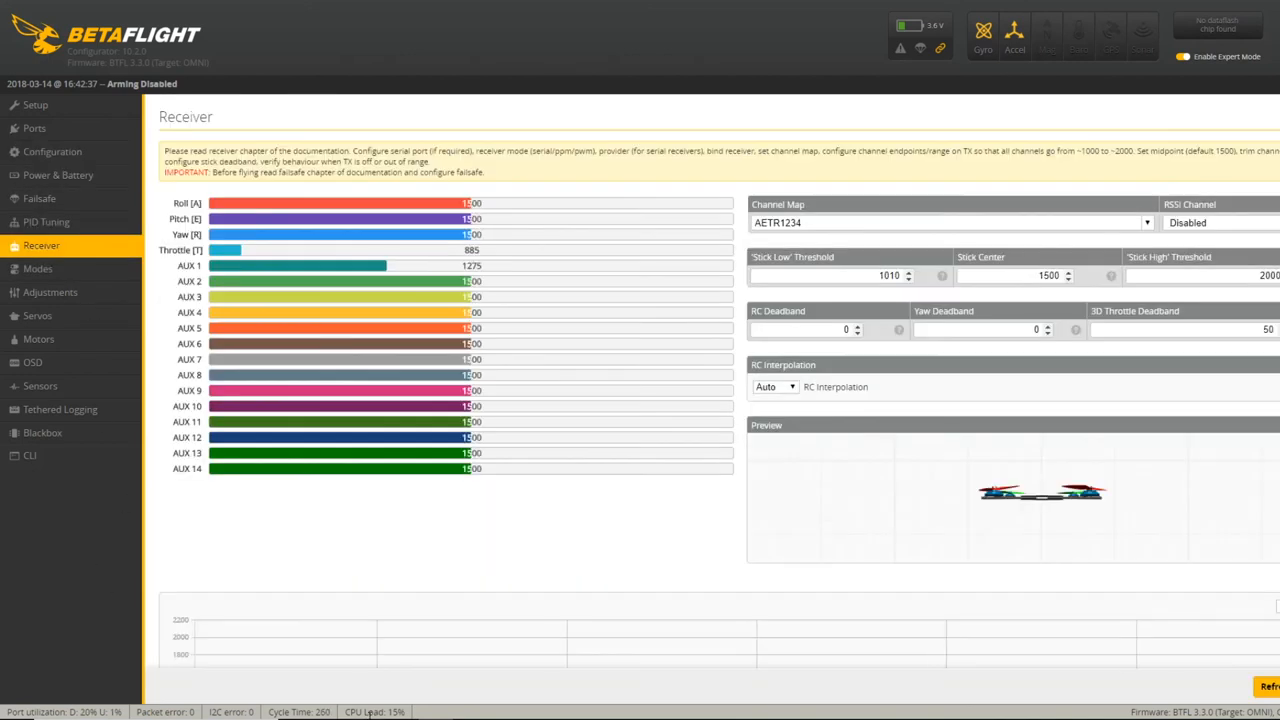
{"action": "mouse_move", "coordinate": [332, 316]}
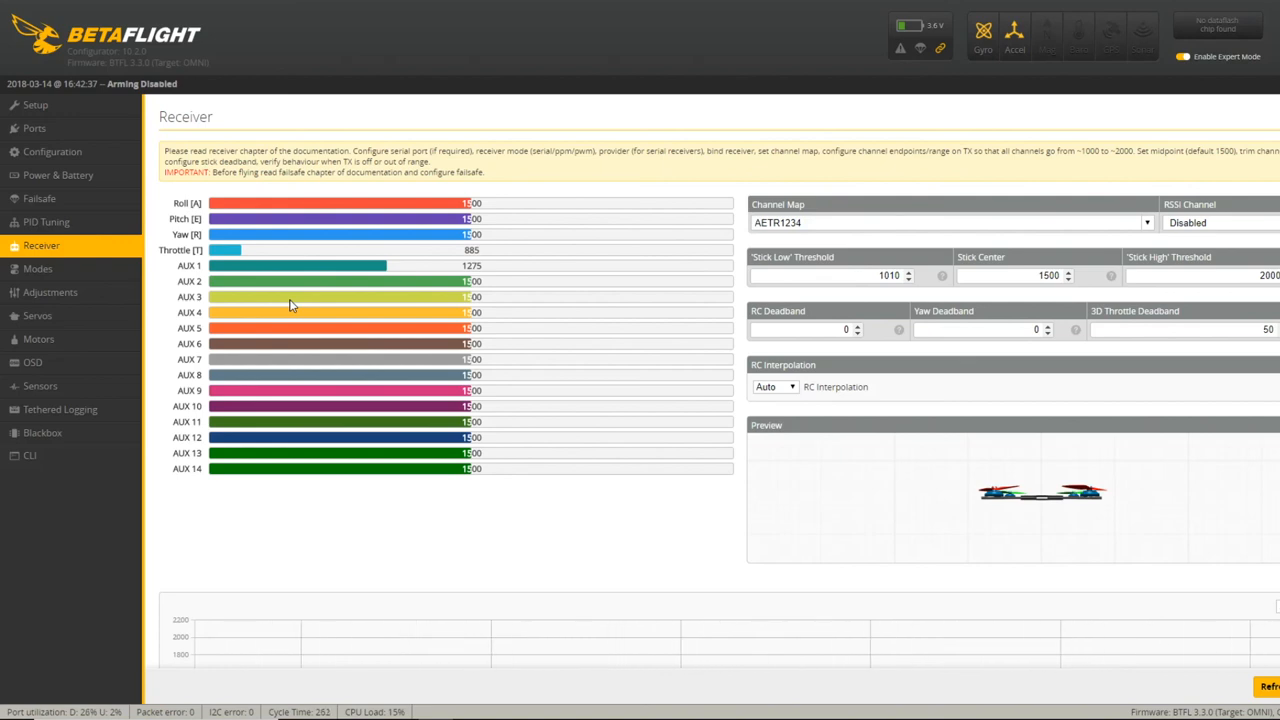
{"action": "mouse_move", "coordinate": [278, 304]}
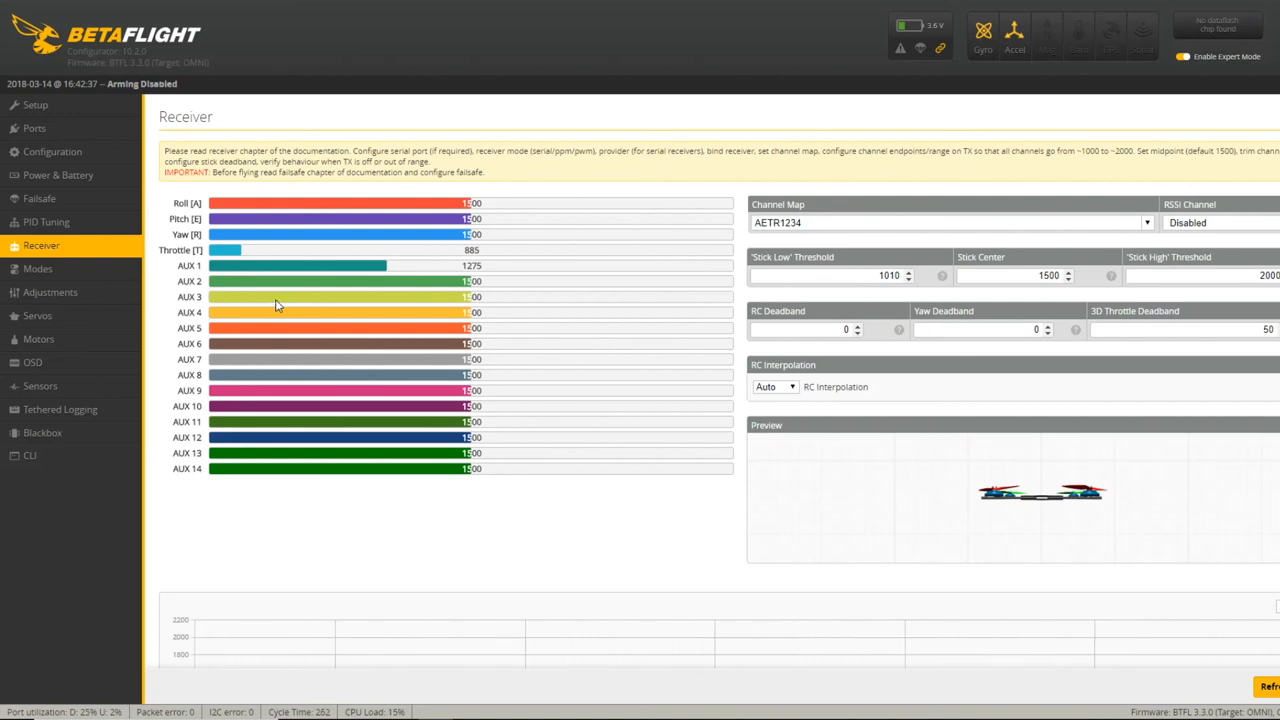